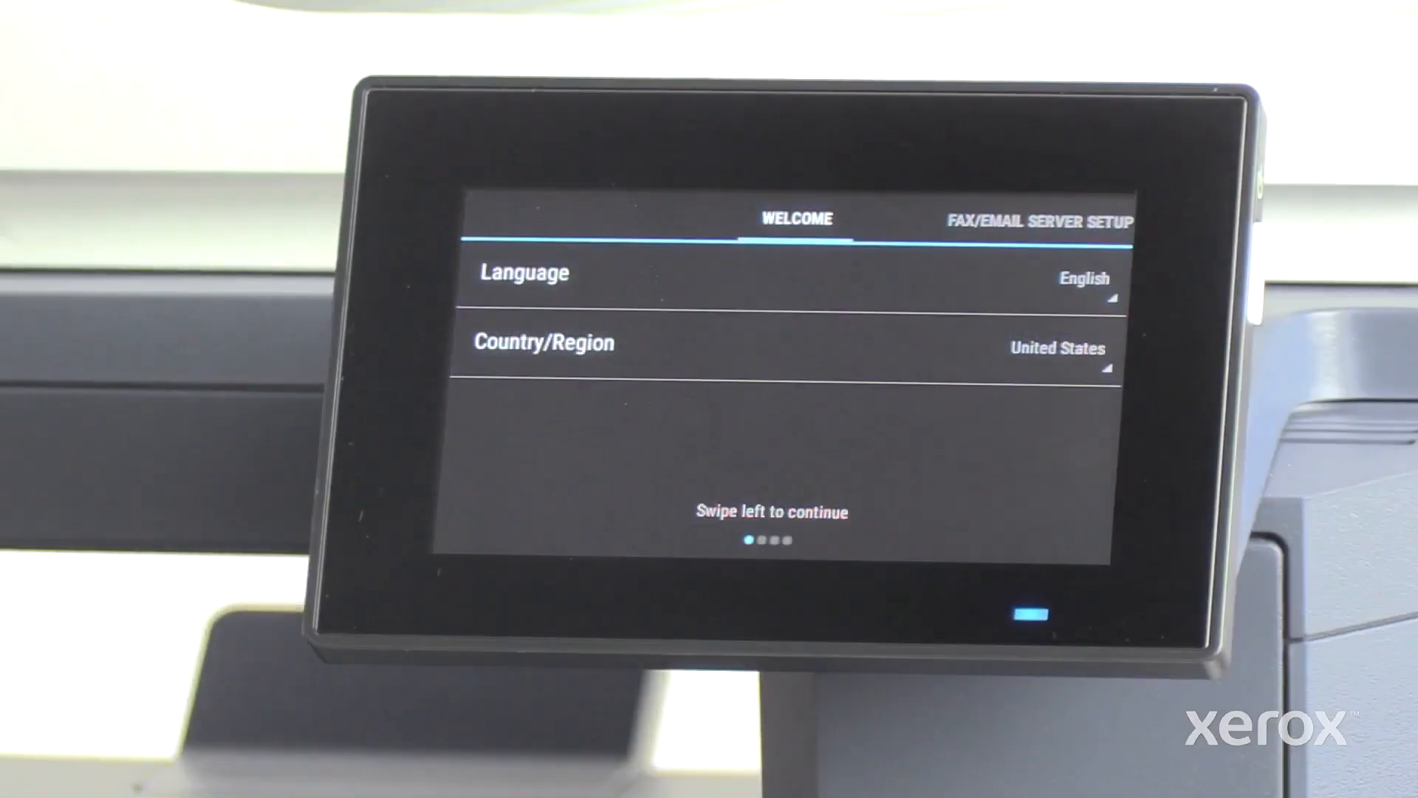
- Skip past the Welcome page and the Add Admin Account prompt to reach Fax/Email Server Setup
{"action": "left_click", "coordinate": [1082, 278]}
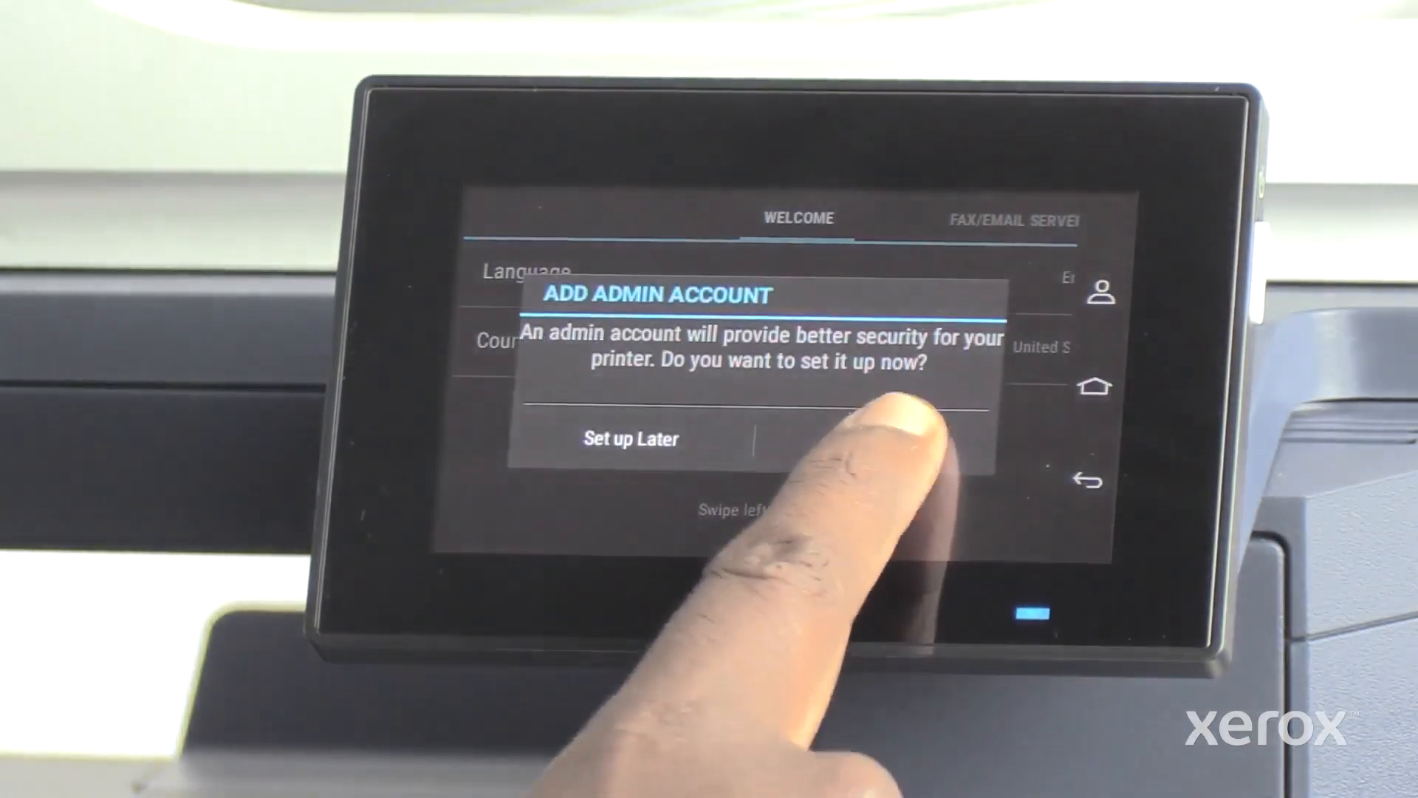
{"action": "left_click", "coordinate": [630, 438]}
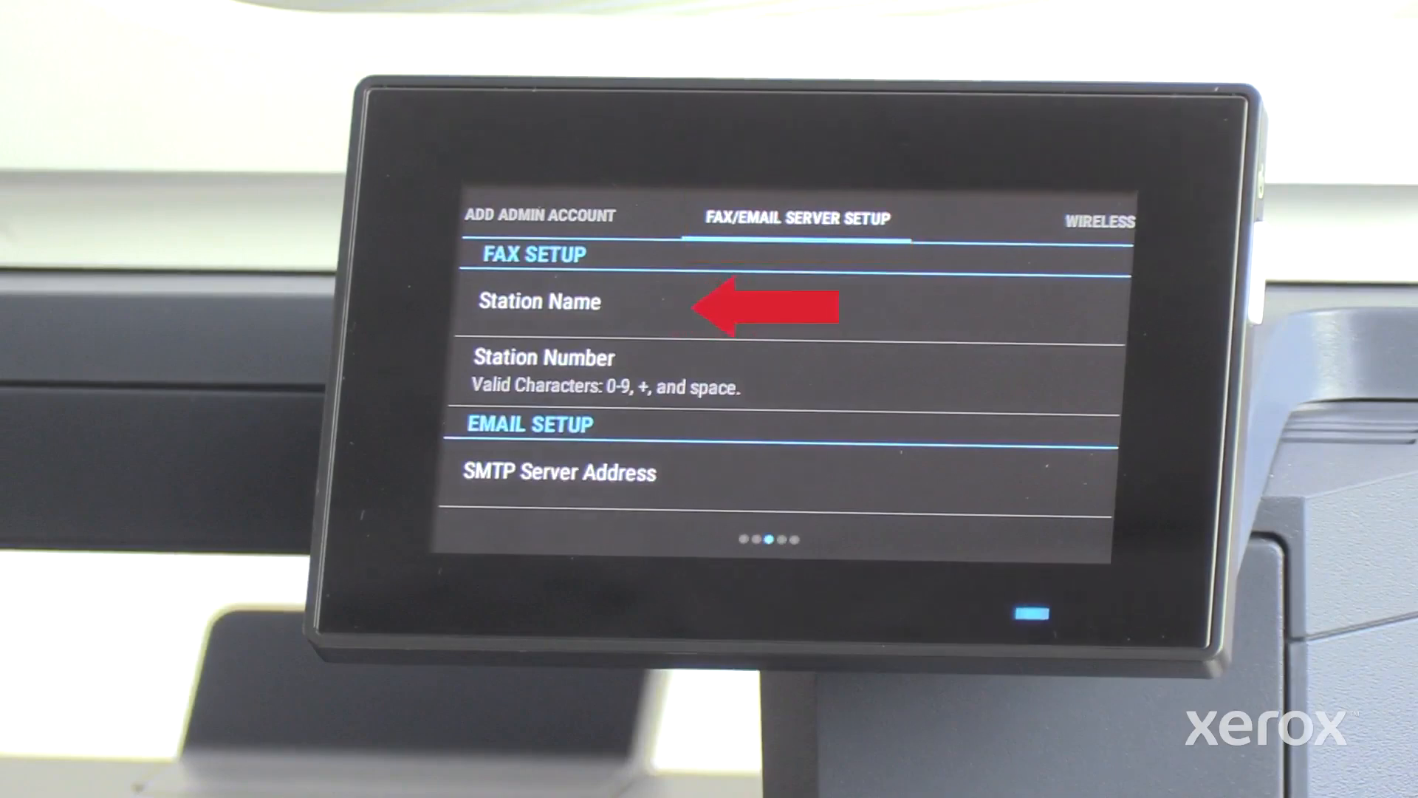
- Enter station name 'Xerox Front Office', station number 123456789, and SMTP server smtp.outlook365.com
{"action": "left_click", "coordinate": [539, 301]}
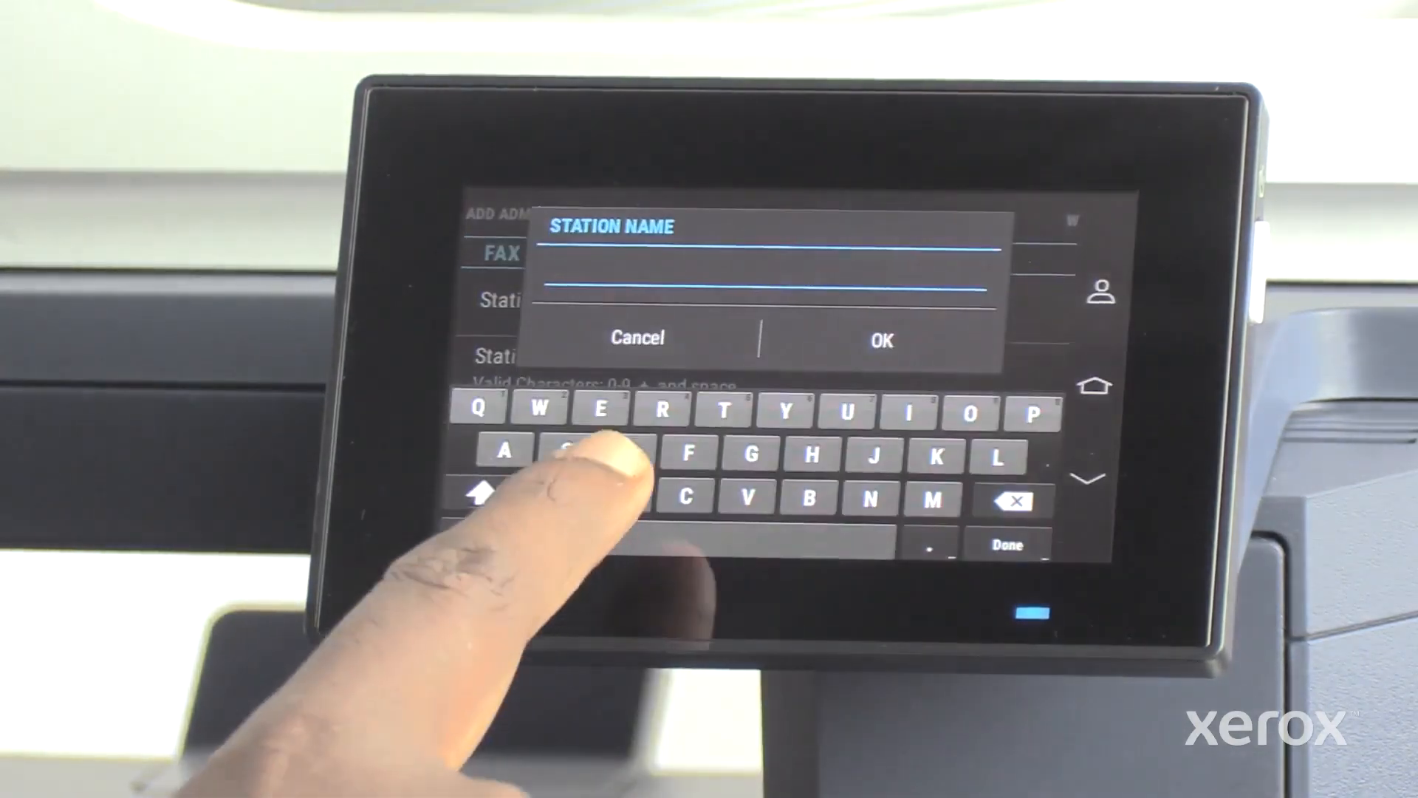
{"action": "type", "text": "Xerox Front Office"}
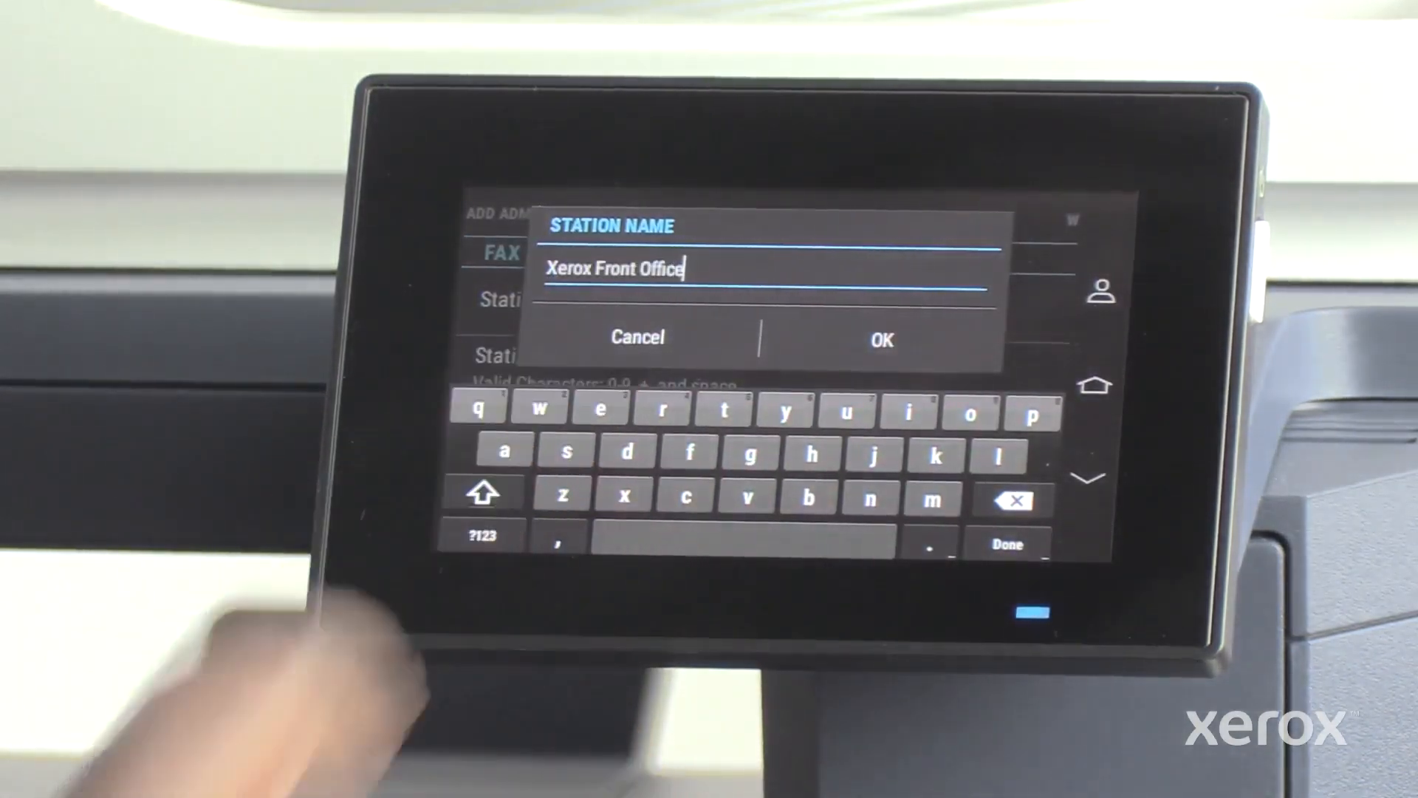
{"action": "left_click", "coordinate": [879, 339]}
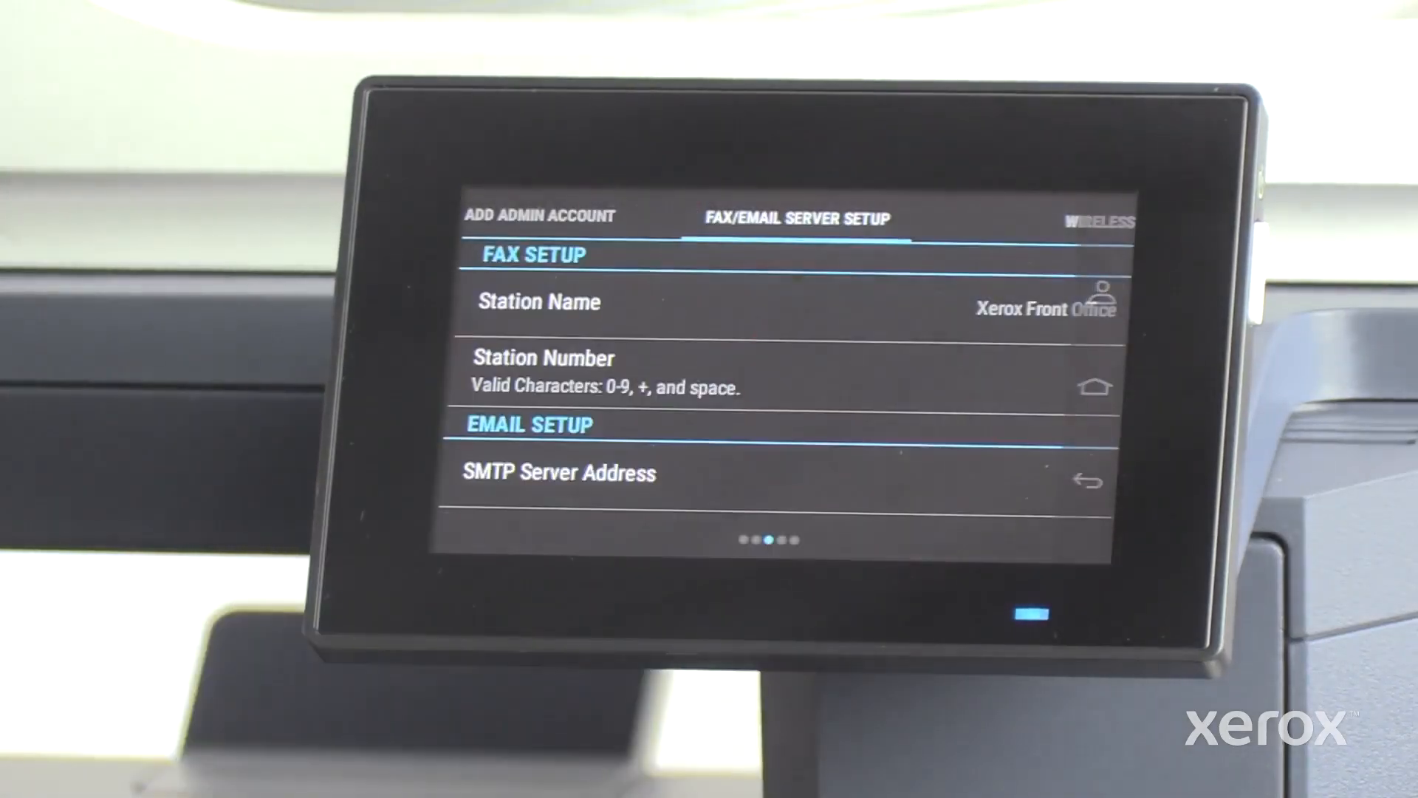
{"action": "left_click", "coordinate": [543, 358]}
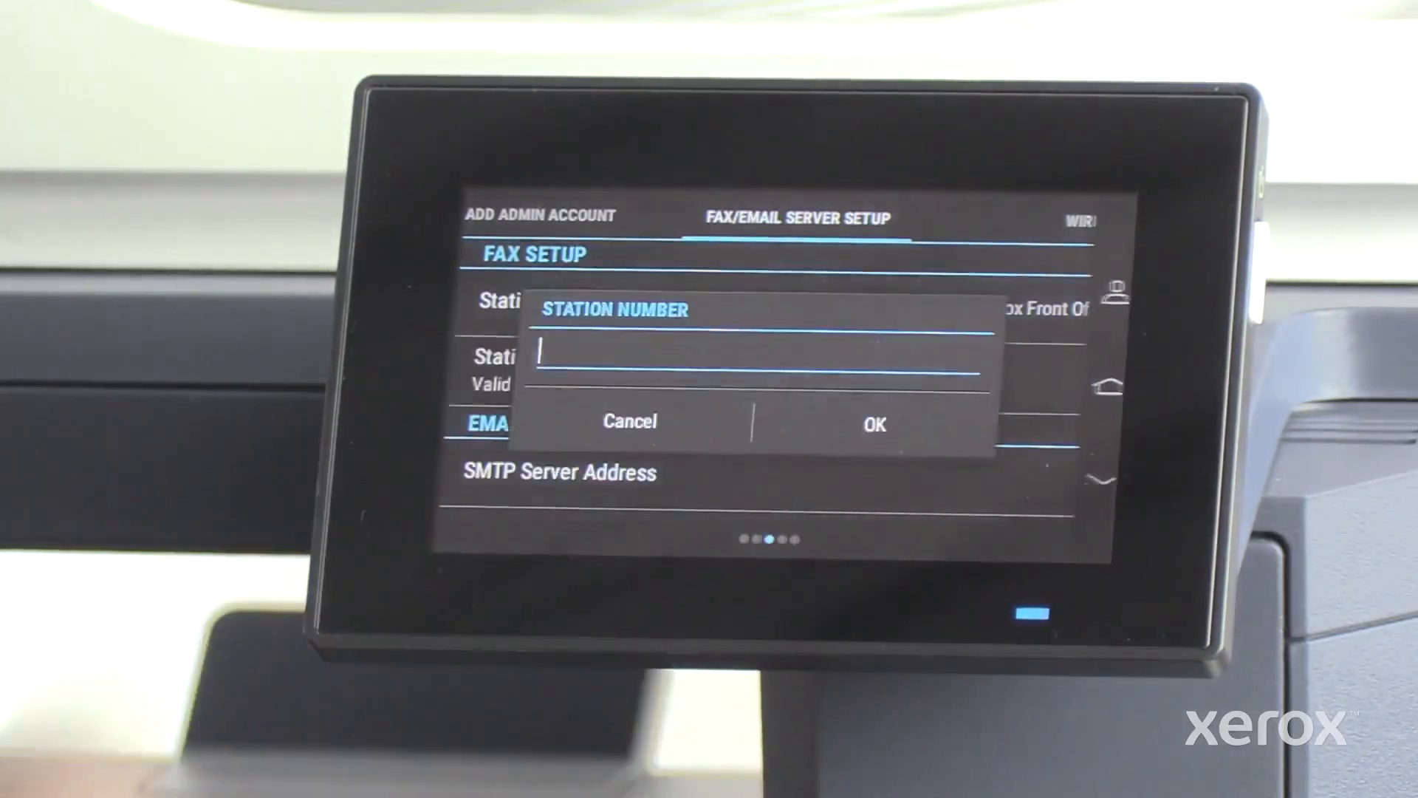
{"action": "type", "text": "123456789"}
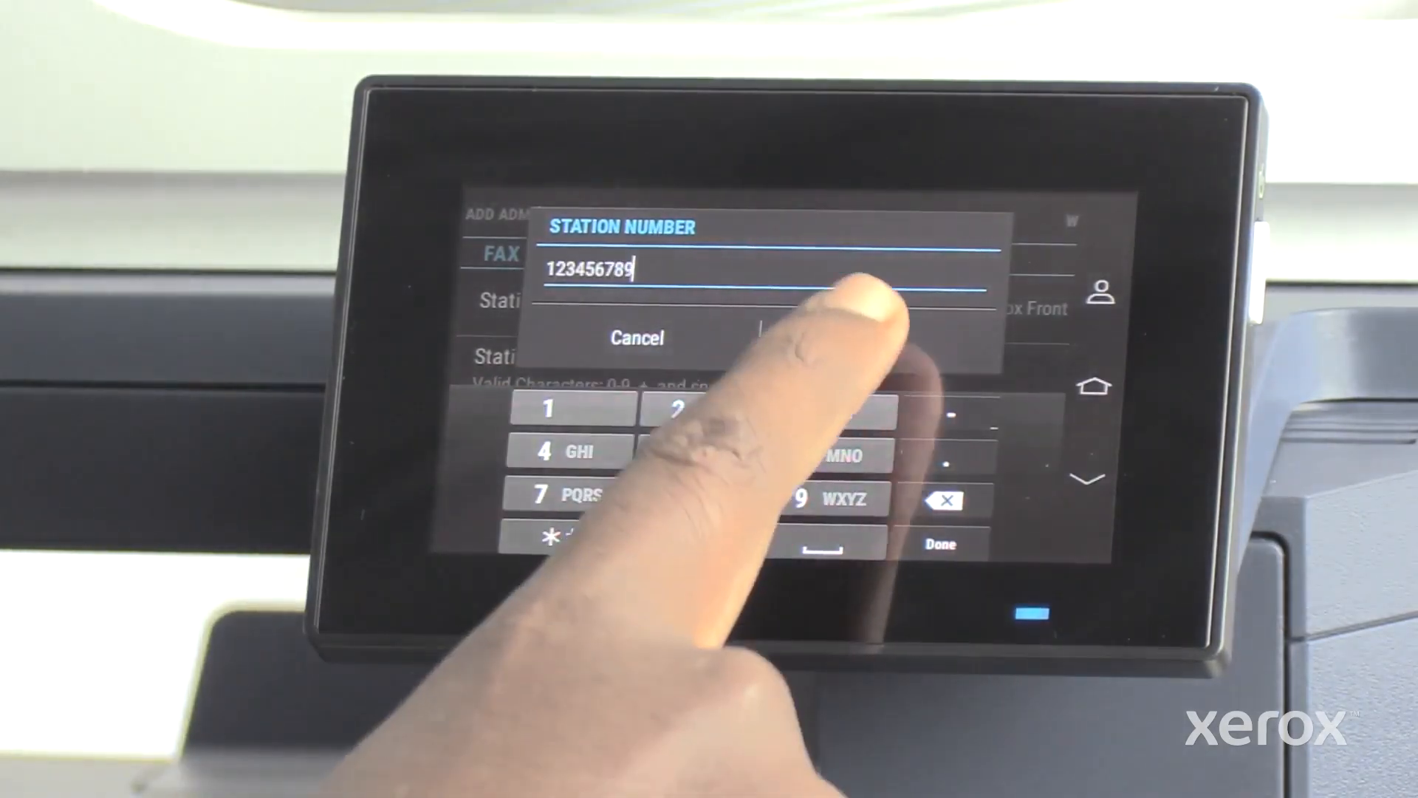
{"action": "left_click", "coordinate": [938, 543]}
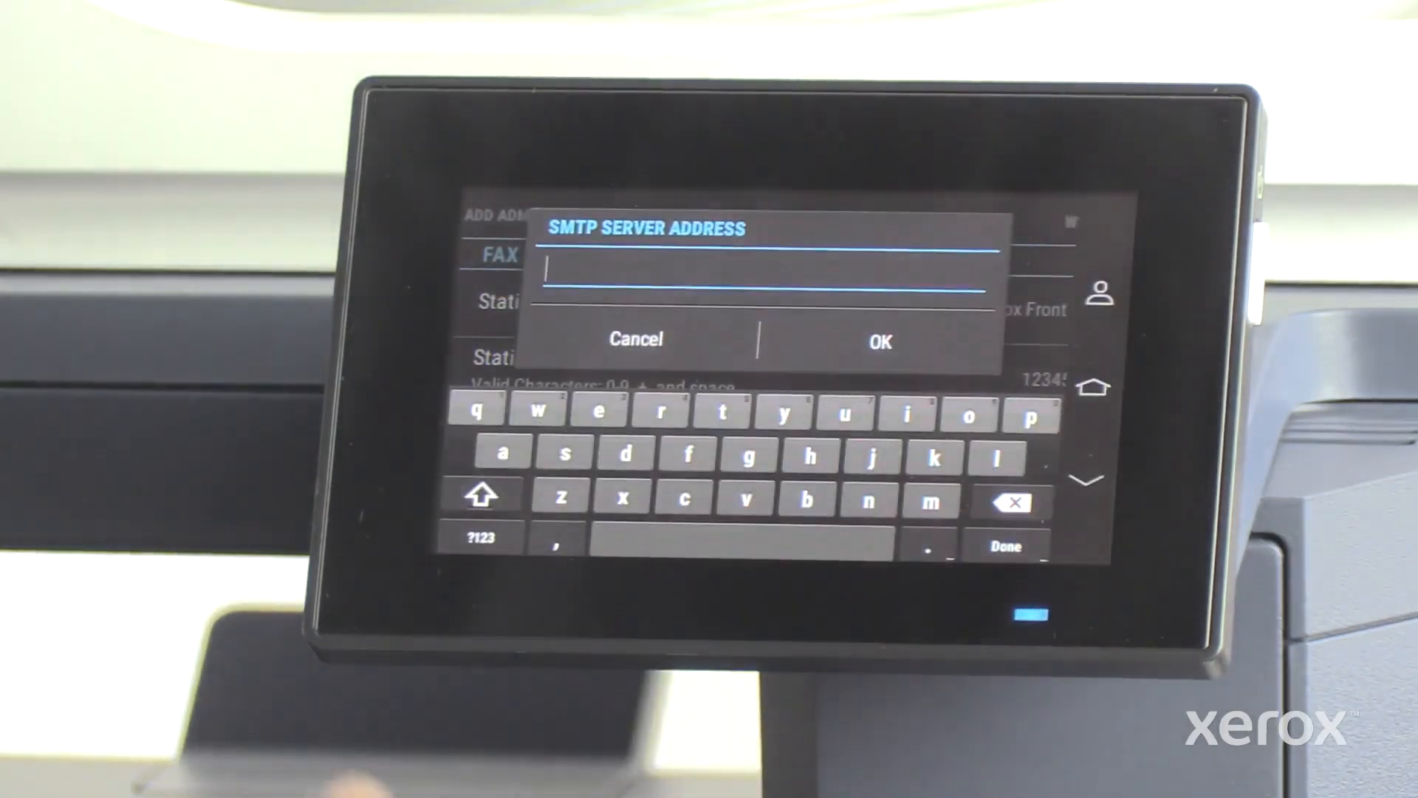
{"action": "type", "text": "smtp.outlook365.com"}
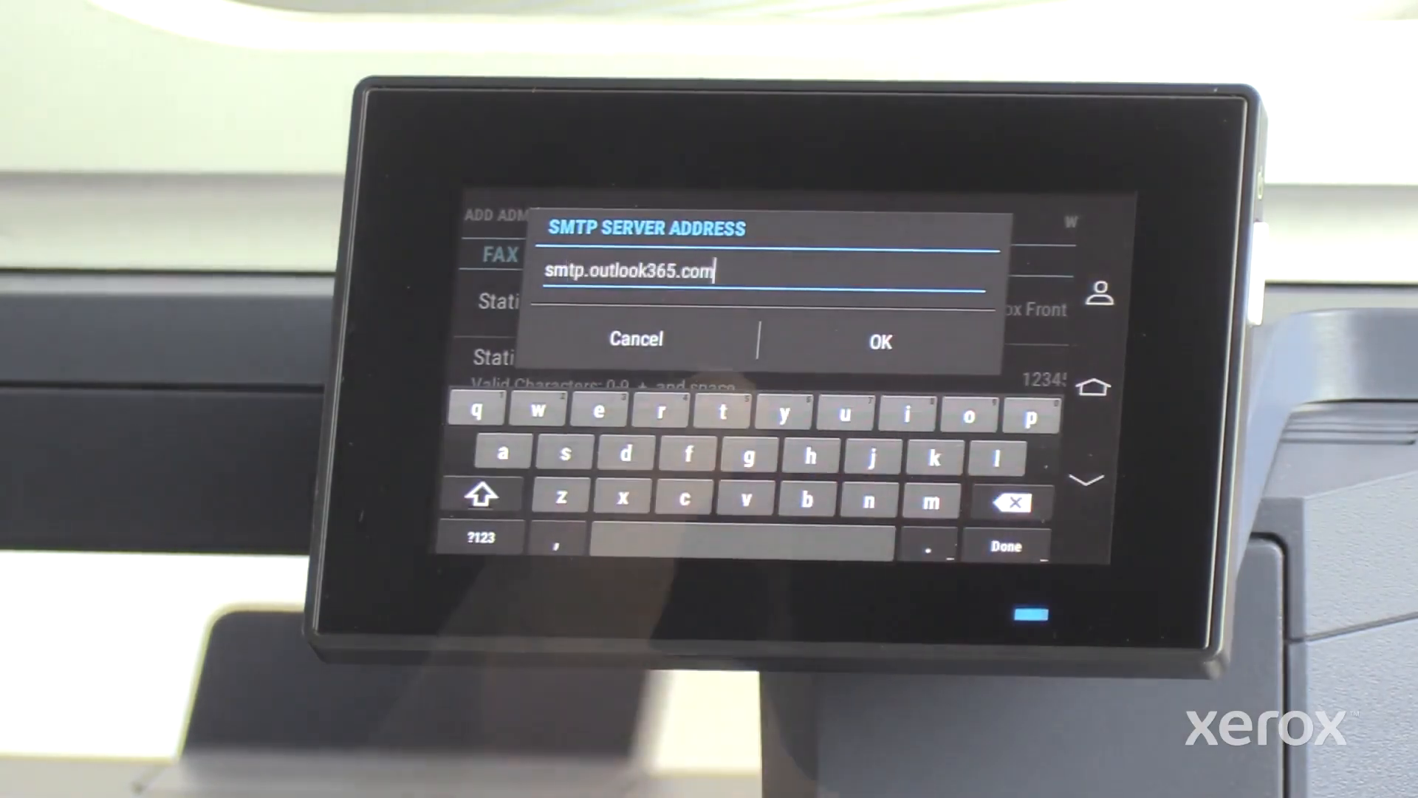
{"action": "left_click", "coordinate": [877, 342]}
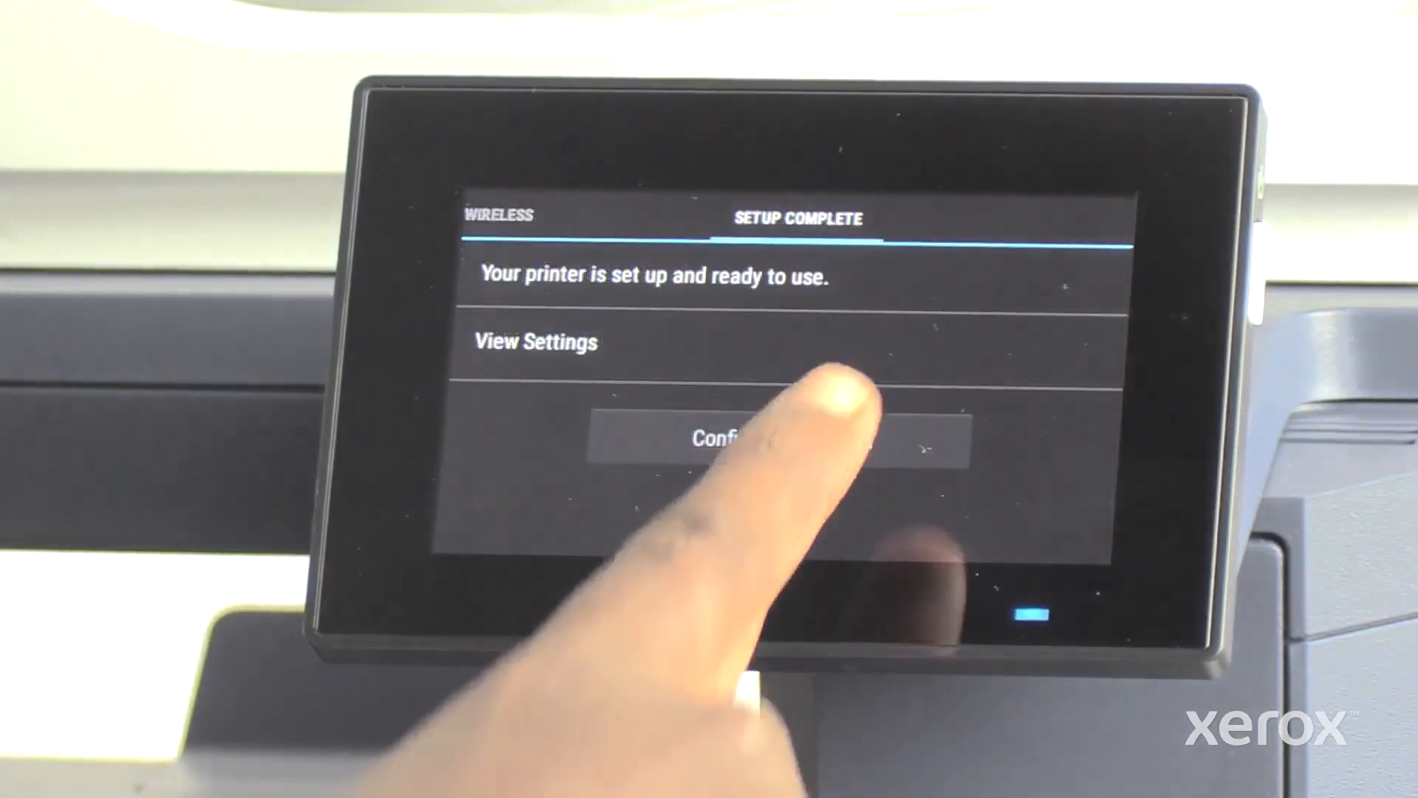
- Confirm the Setup Complete screen to close the wizard and reach the home screen
{"action": "left_click", "coordinate": [777, 438]}
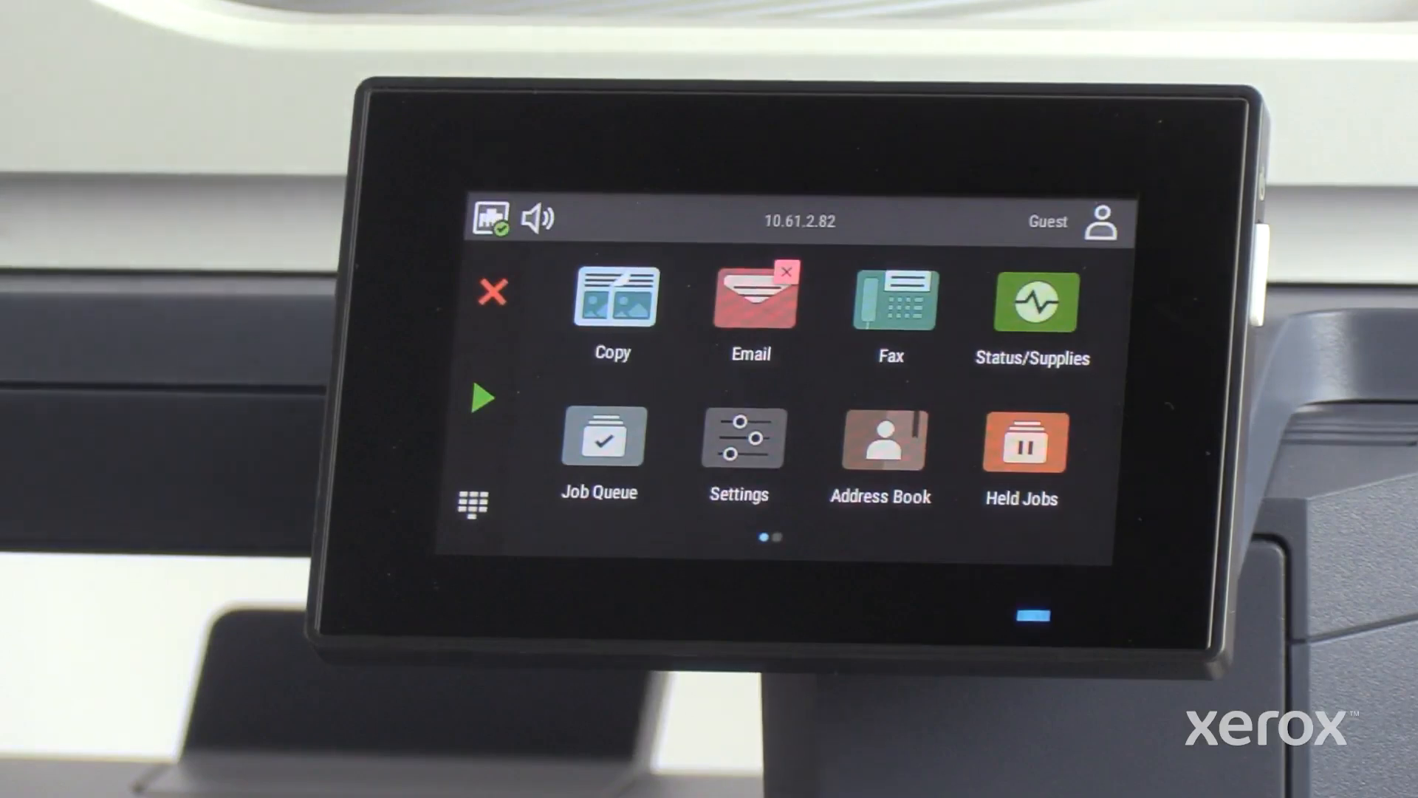
- Log in with the administrator account from the user icon
{"action": "left_click", "coordinate": [1101, 222]}
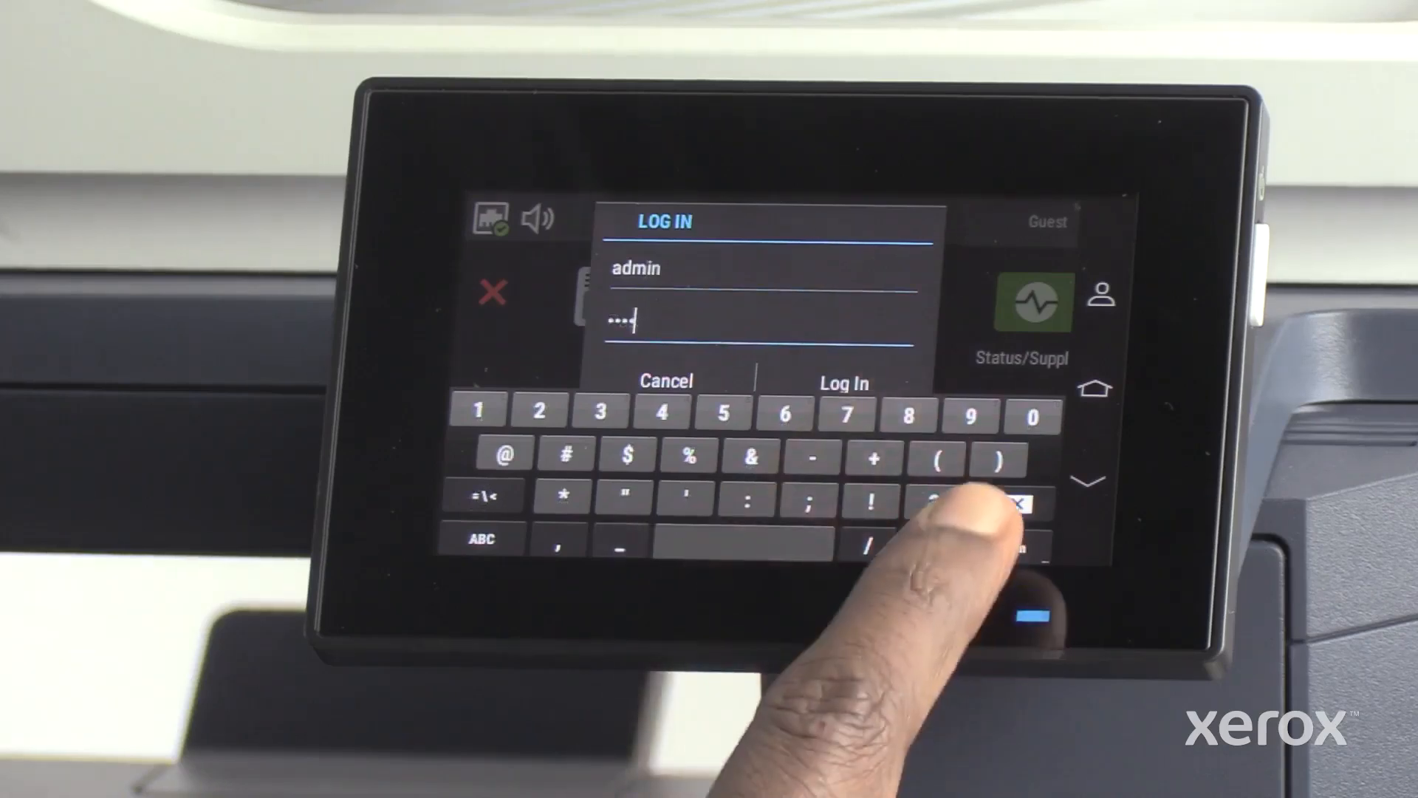
{"action": "left_click", "coordinate": [844, 382]}
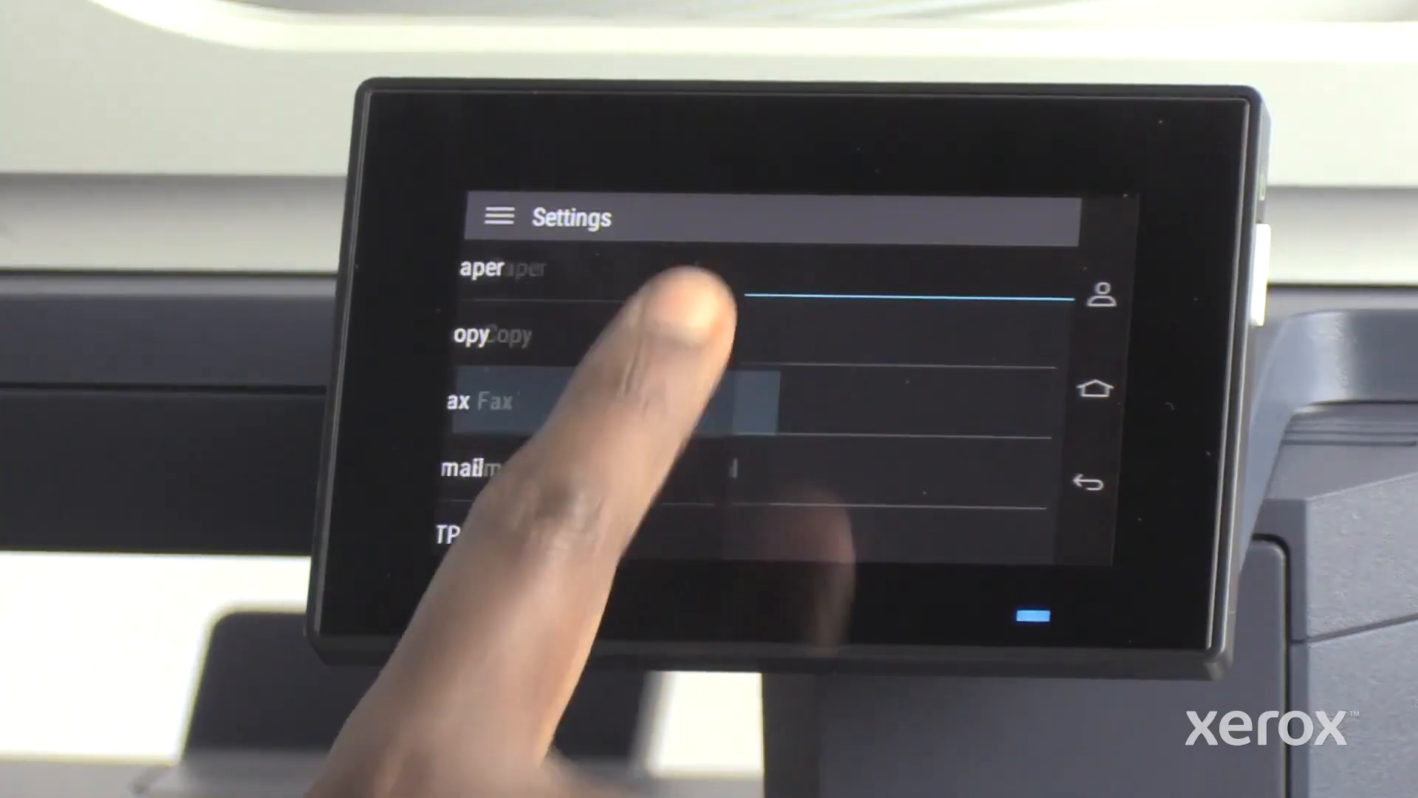
- Set Fax Mode to device-based Fax and bring up the Fax Setup page
{"action": "left_click", "coordinate": [495, 402]}
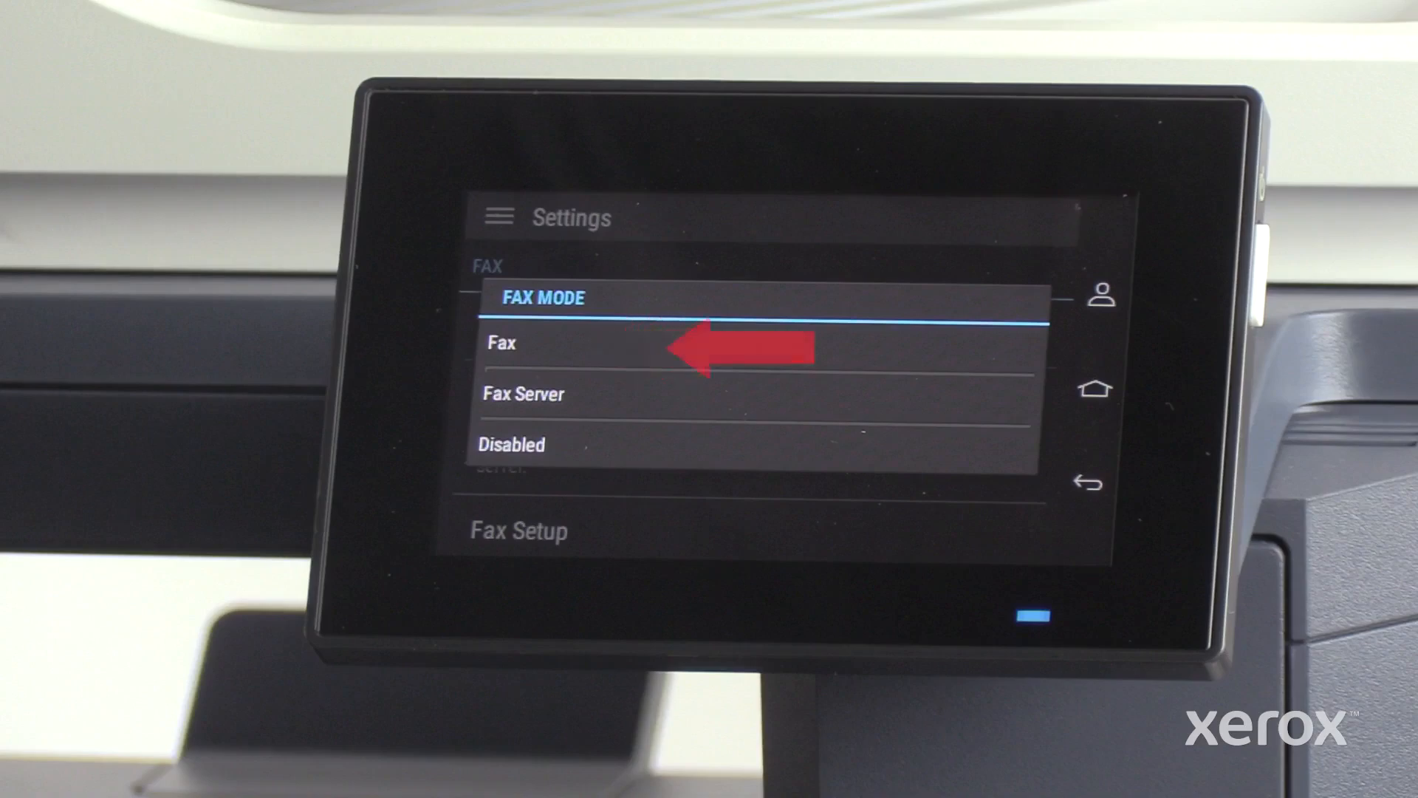
{"action": "left_click", "coordinate": [502, 343]}
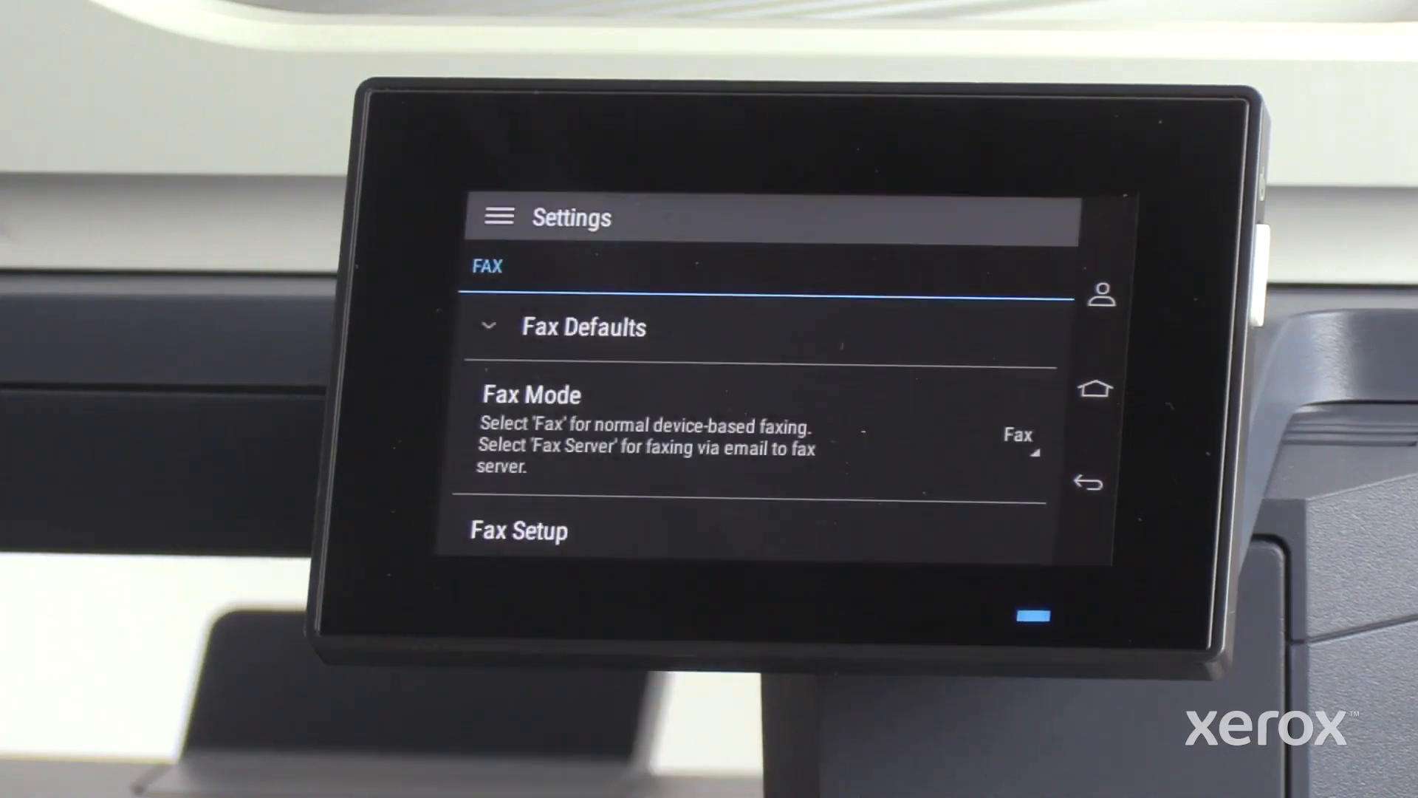
{"action": "left_click", "coordinate": [1015, 436]}
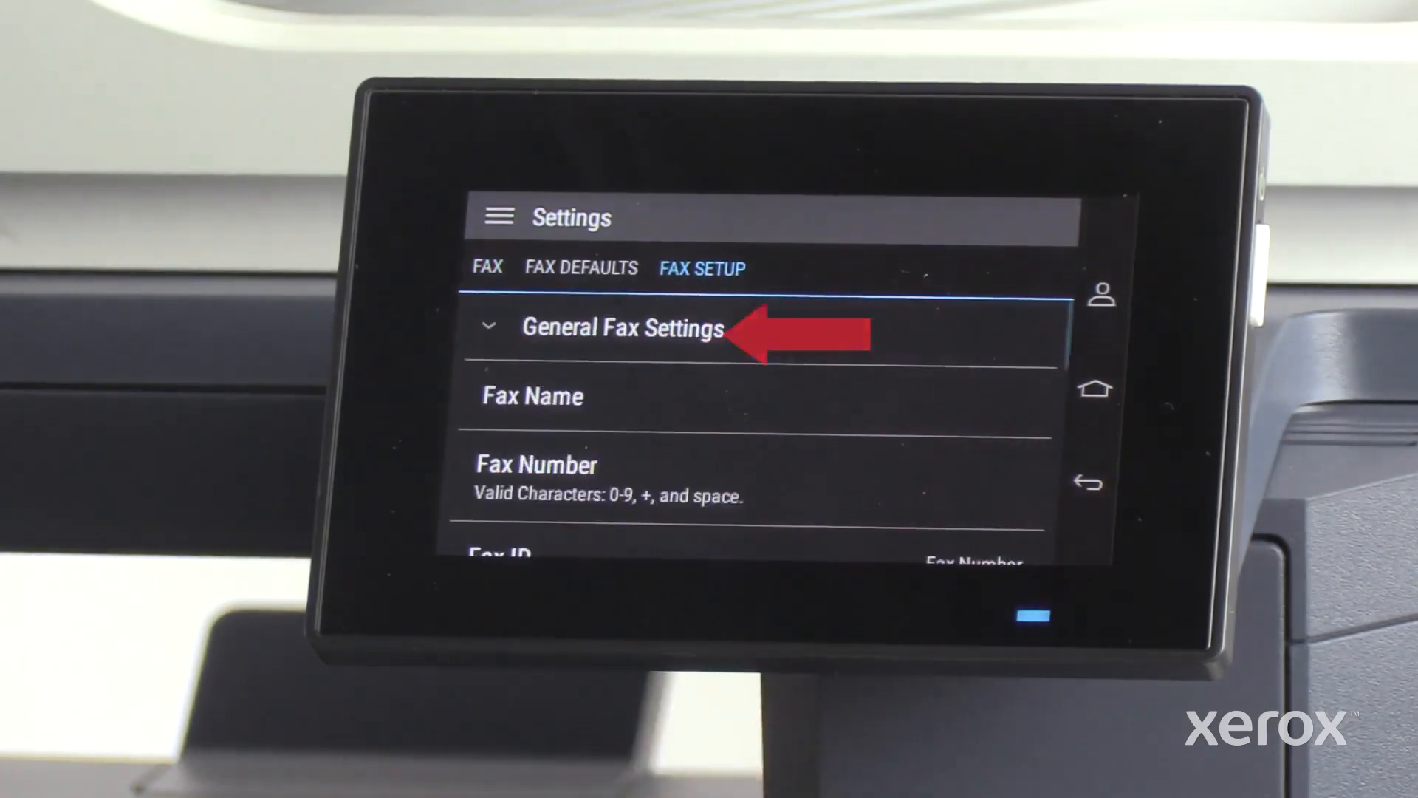
- Save Fax Name 'Xerox Front Office' and Fax Number 123456789 in General Fax Settings
{"action": "left_click", "coordinate": [531, 396]}
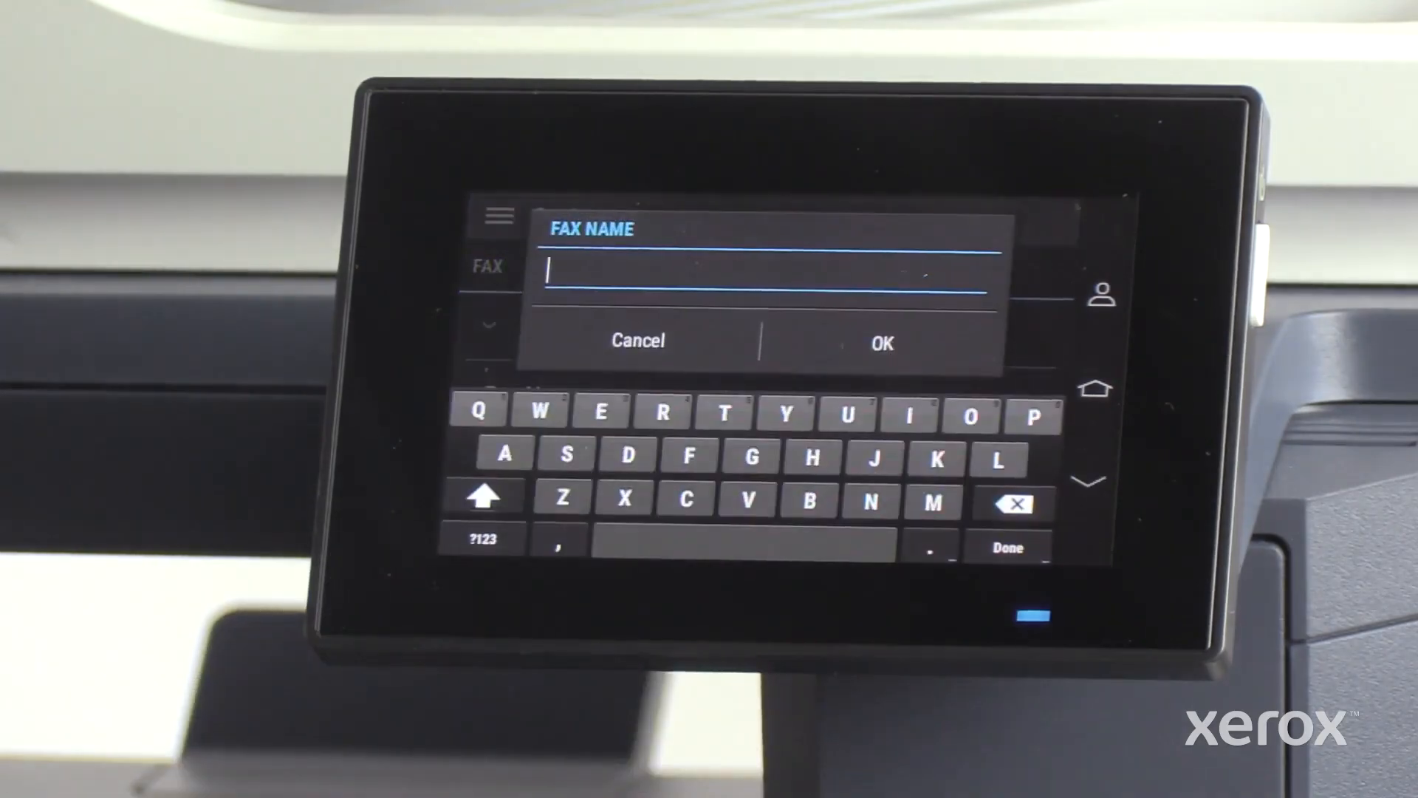
{"action": "type", "text": "Xerox Front Off"}
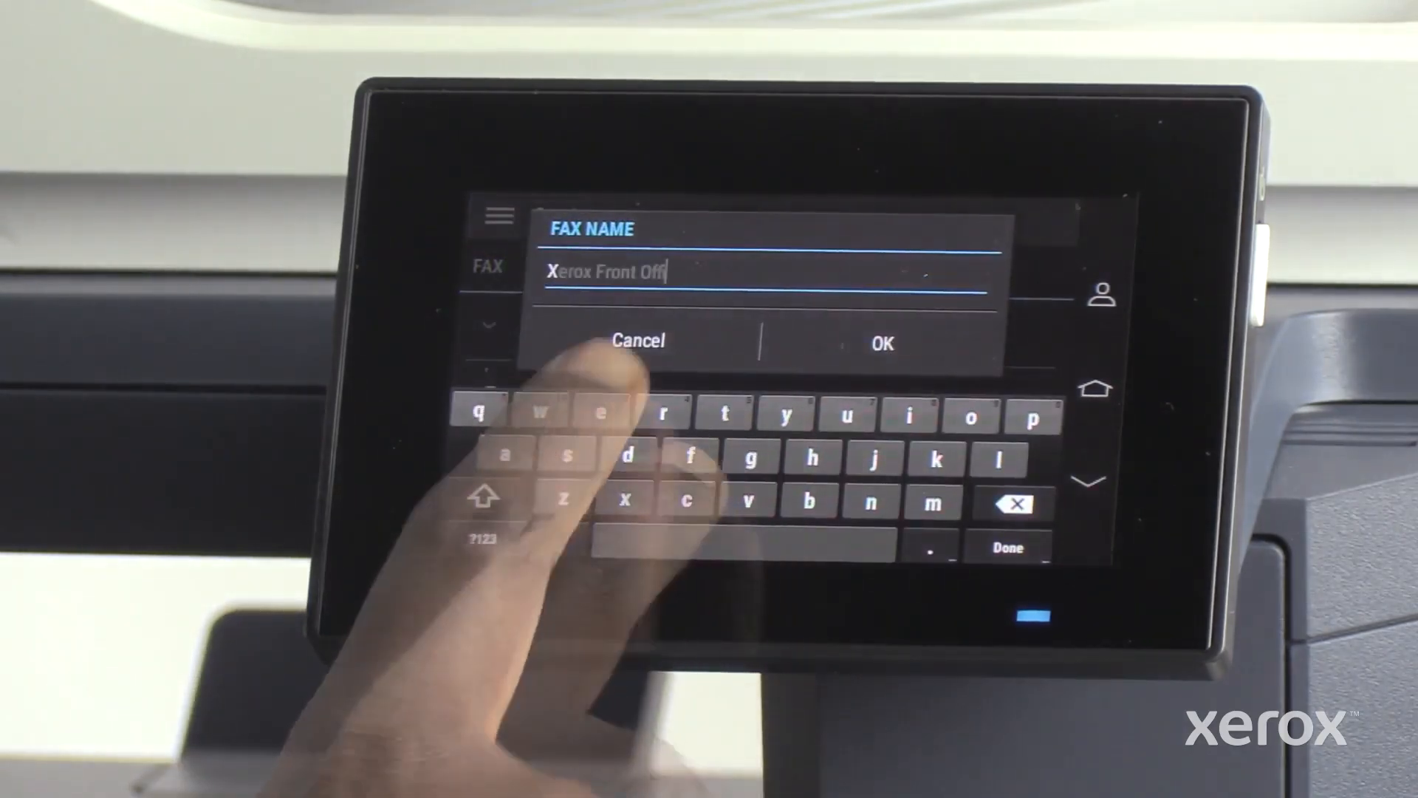
{"action": "type", "text": "ice"}
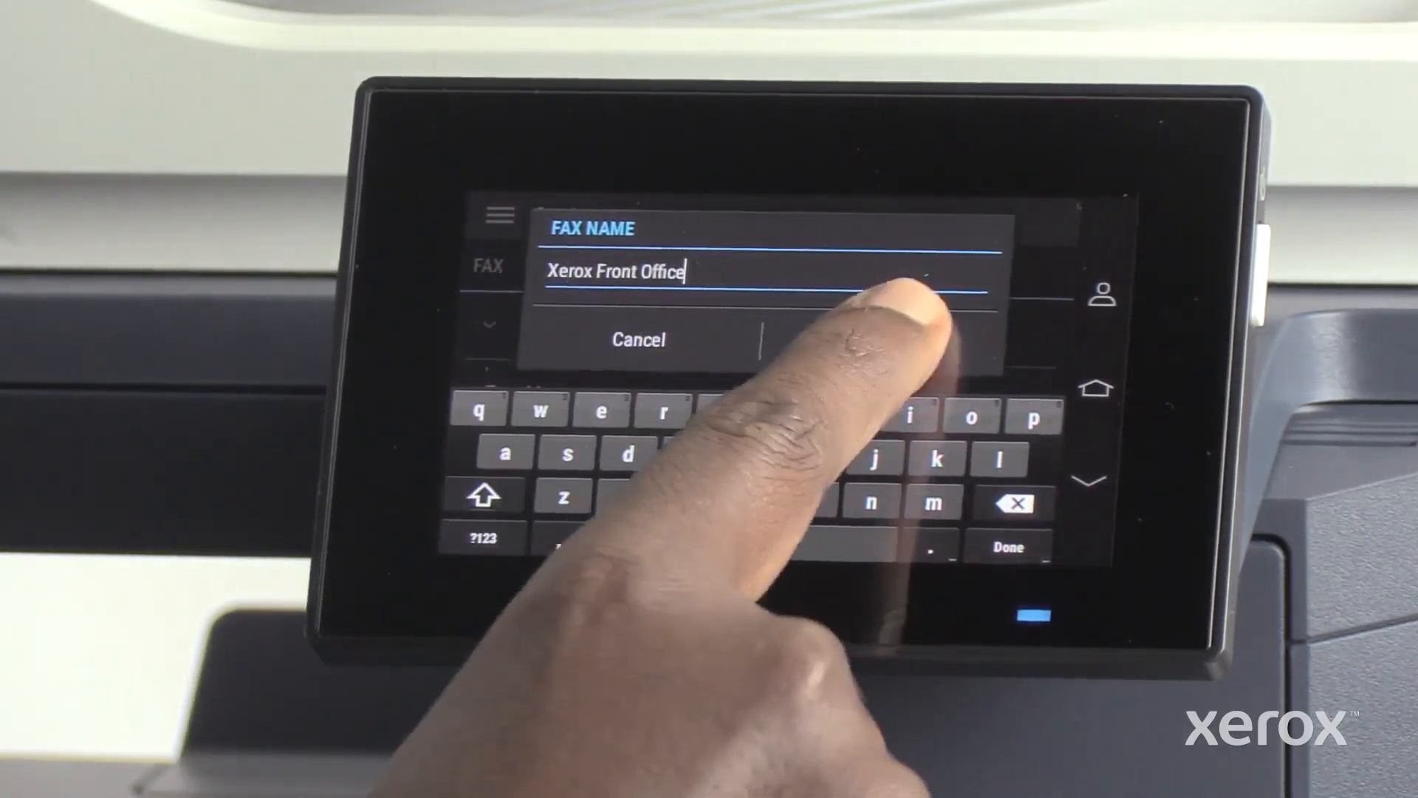
{"action": "left_click", "coordinate": [1009, 548]}
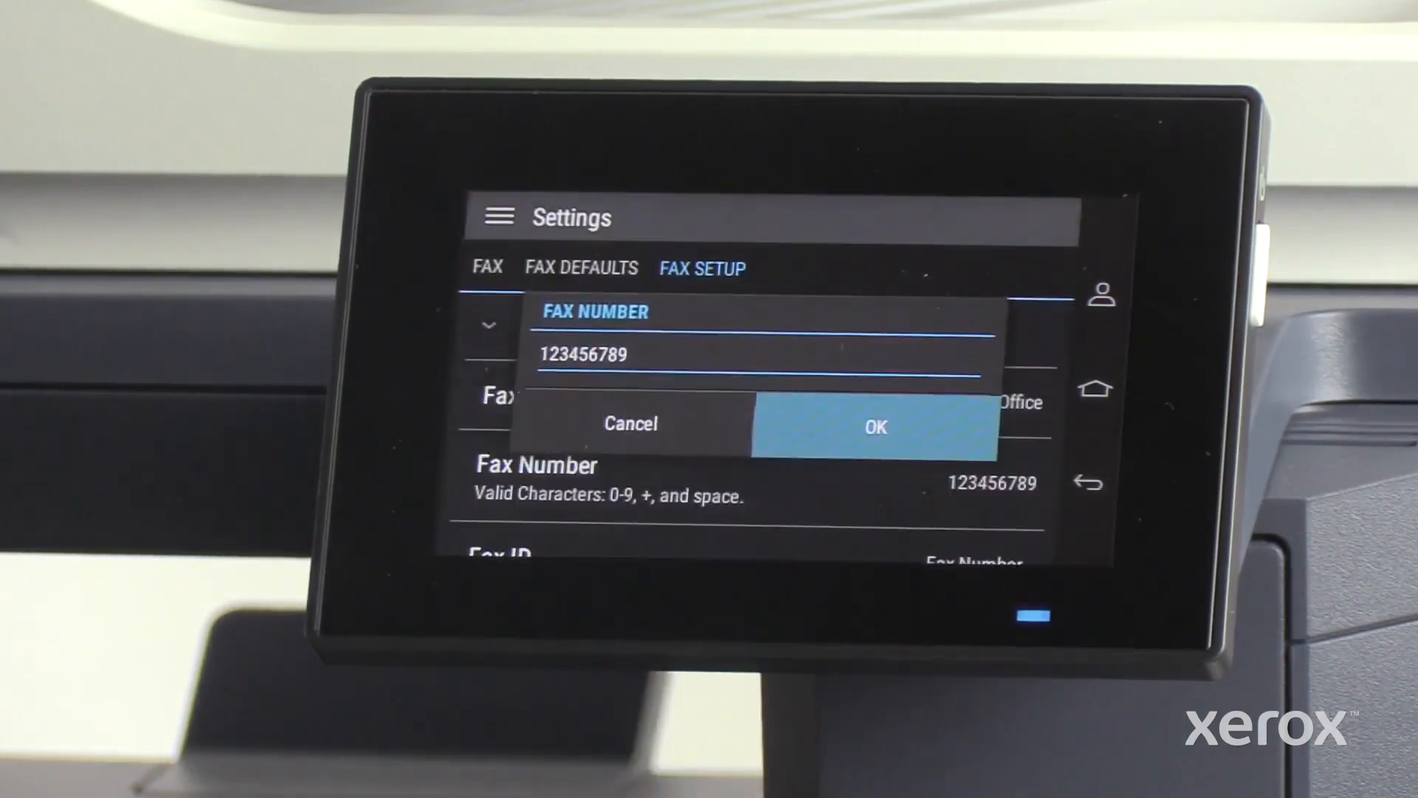
{"action": "left_click", "coordinate": [874, 425]}
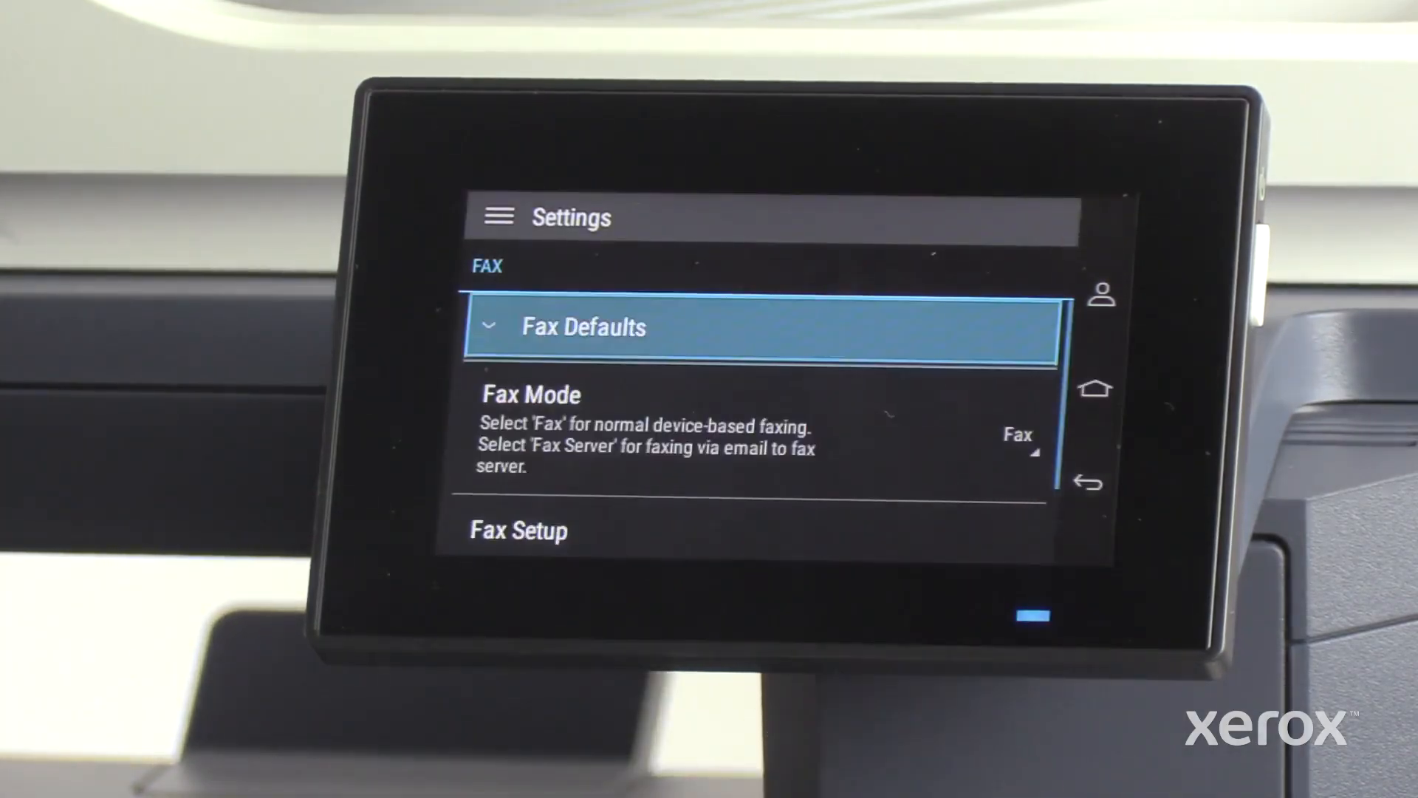
{"action": "left_click", "coordinate": [583, 327]}
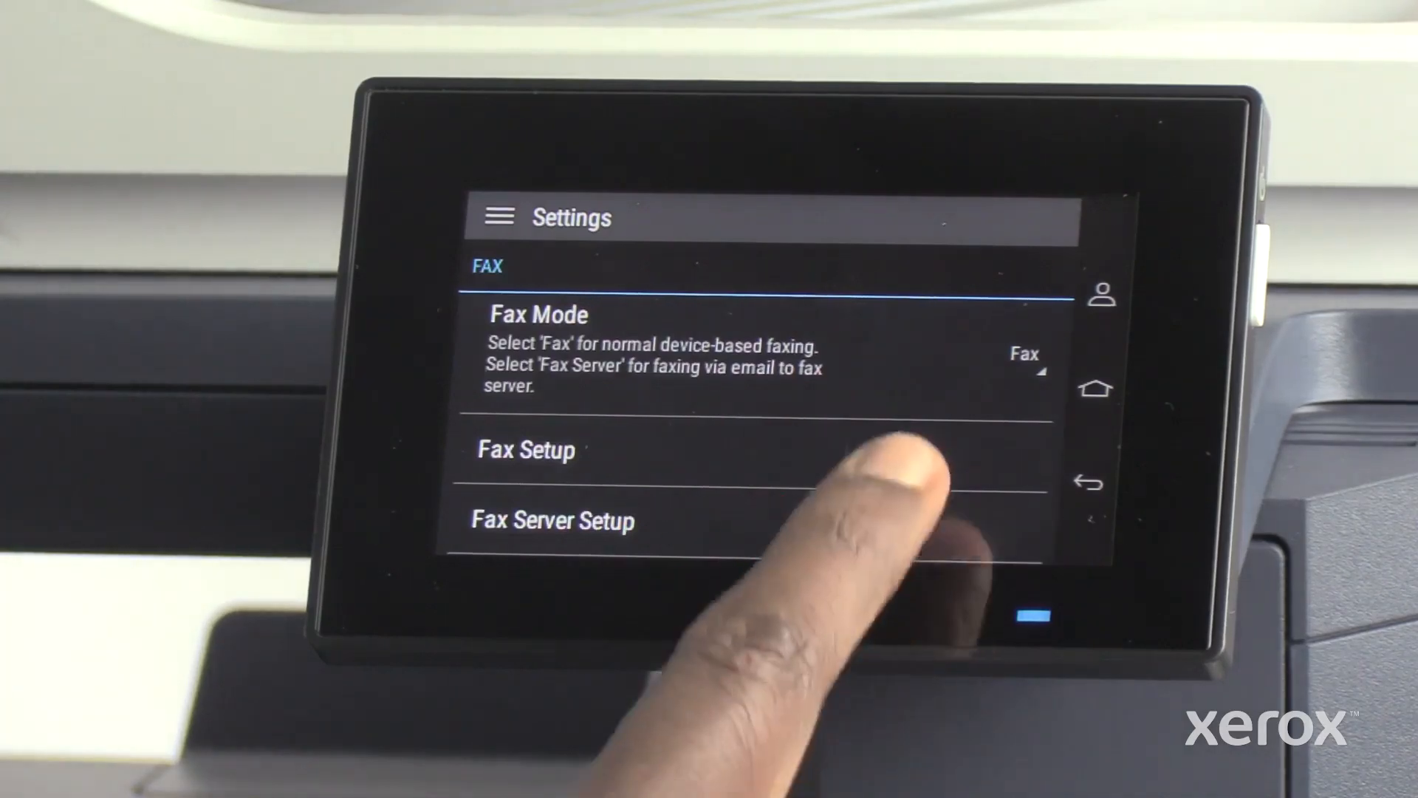
{"action": "left_click", "coordinate": [551, 520]}
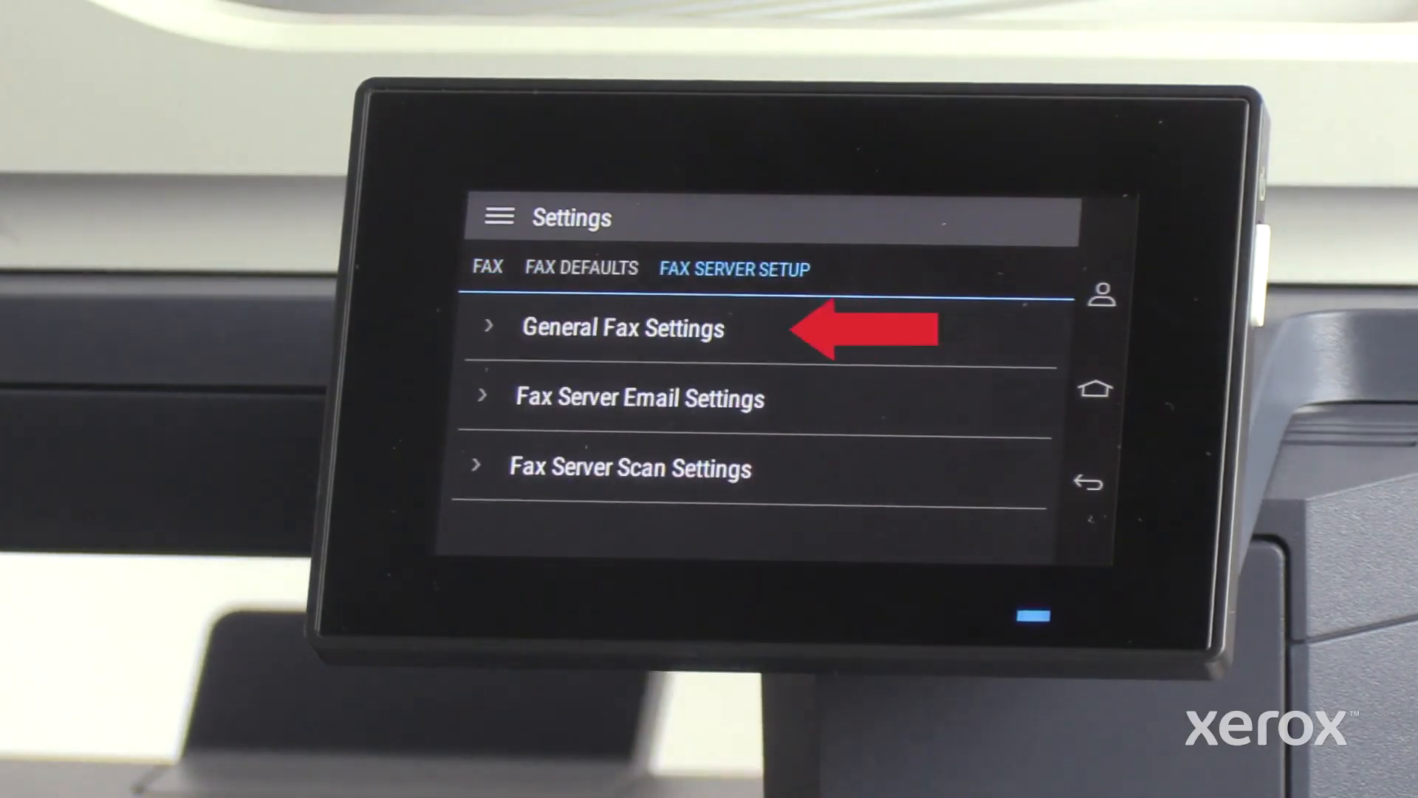
{"action": "left_click", "coordinate": [622, 327]}
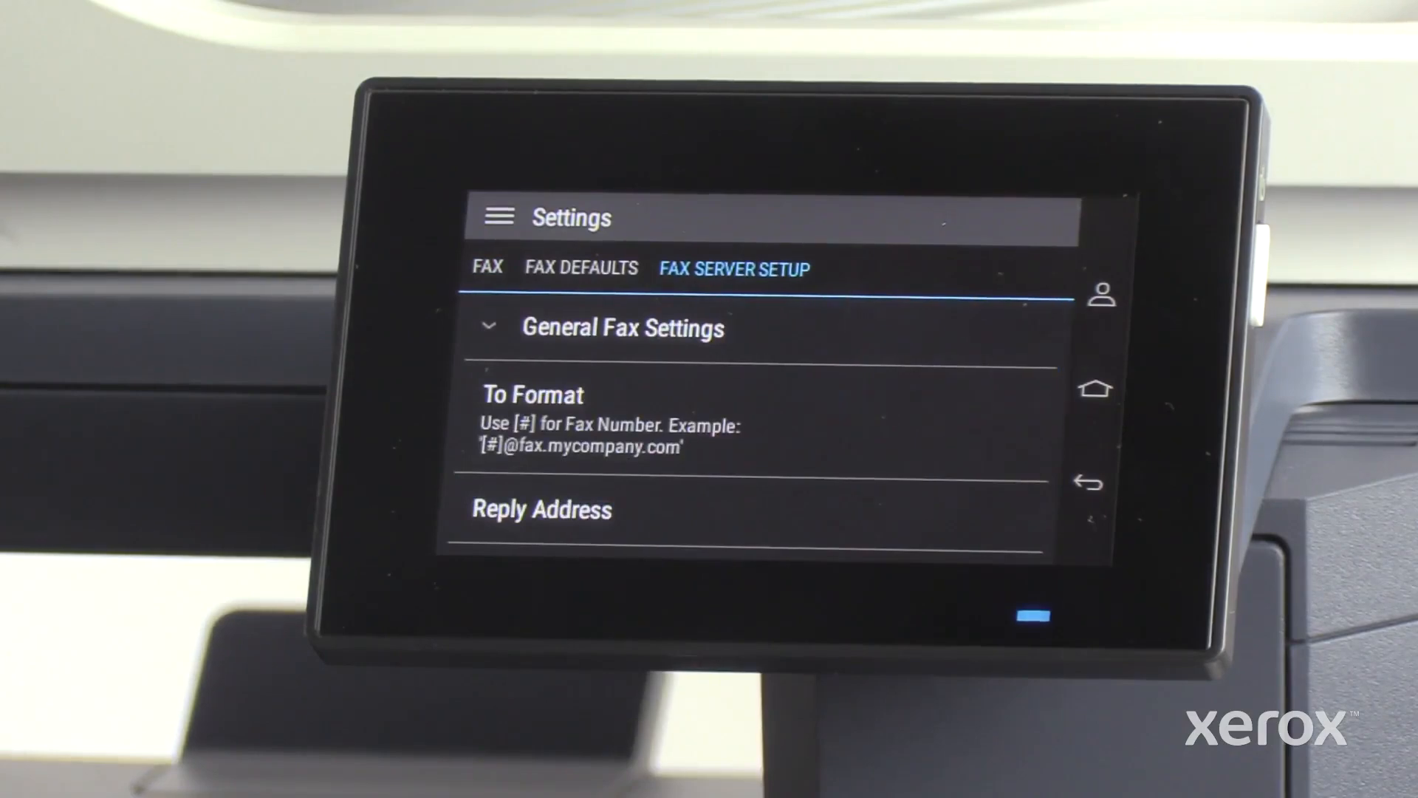
{"action": "left_click", "coordinate": [533, 395]}
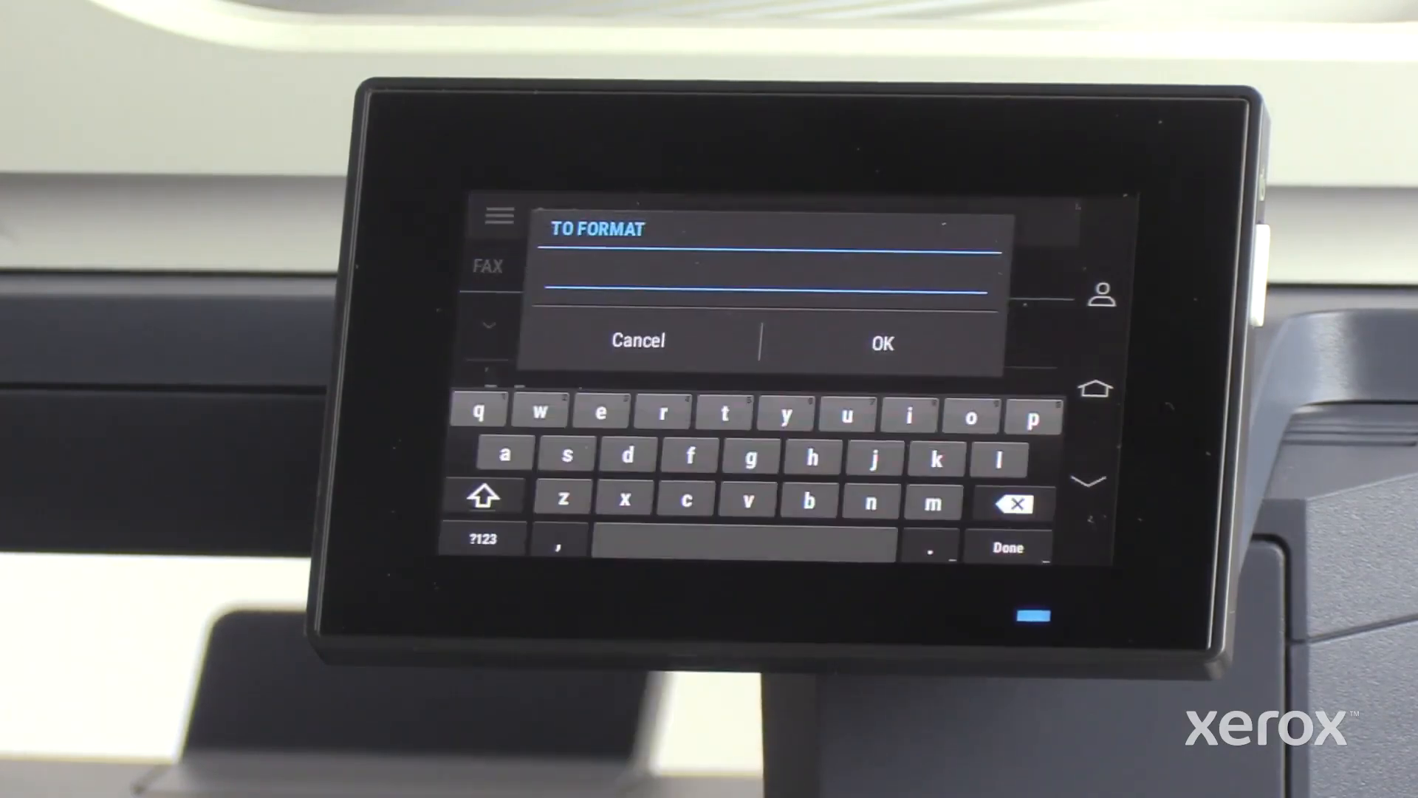
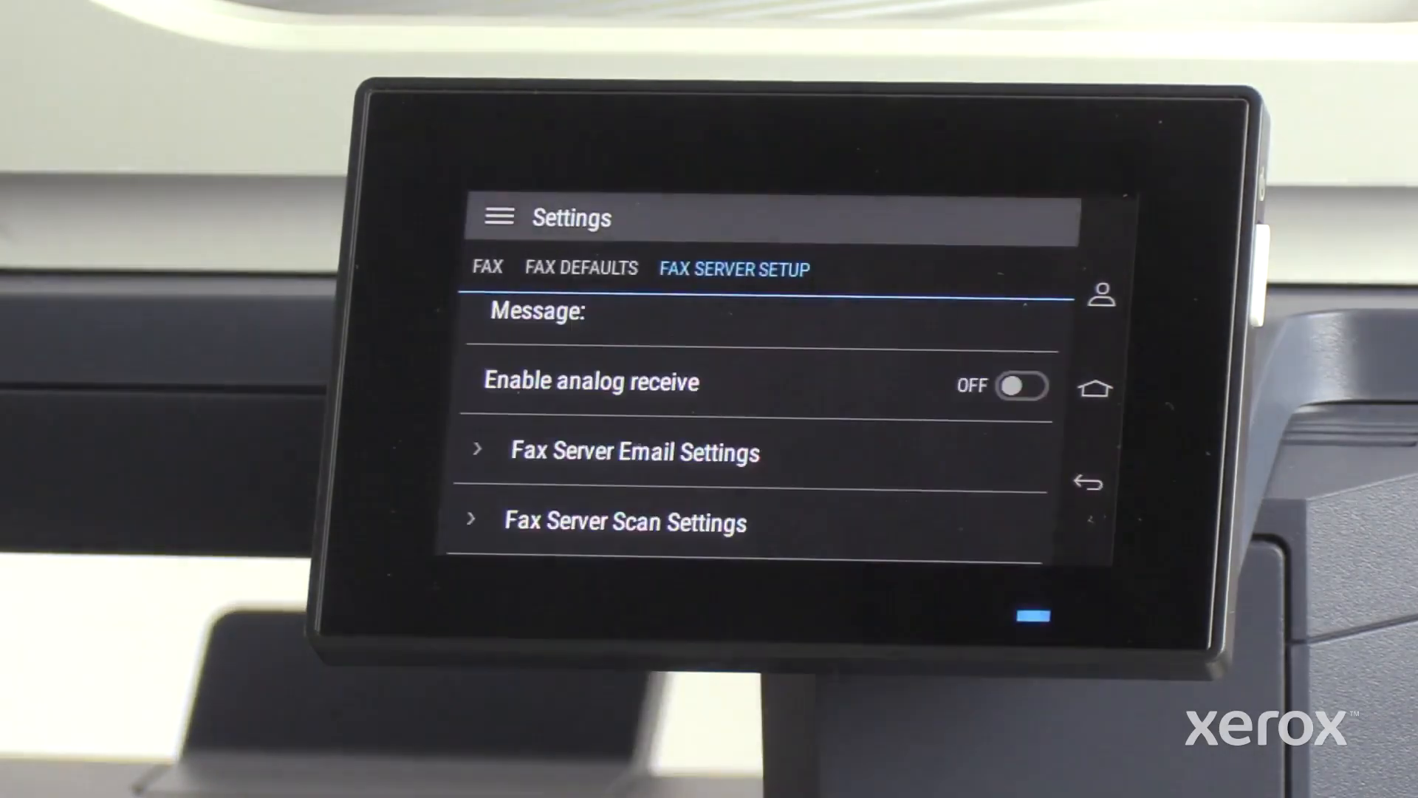
- Turn on Use Email SMTP Server in Fax Server Email Settings, then return to the home screen
{"action": "left_click", "coordinate": [633, 451]}
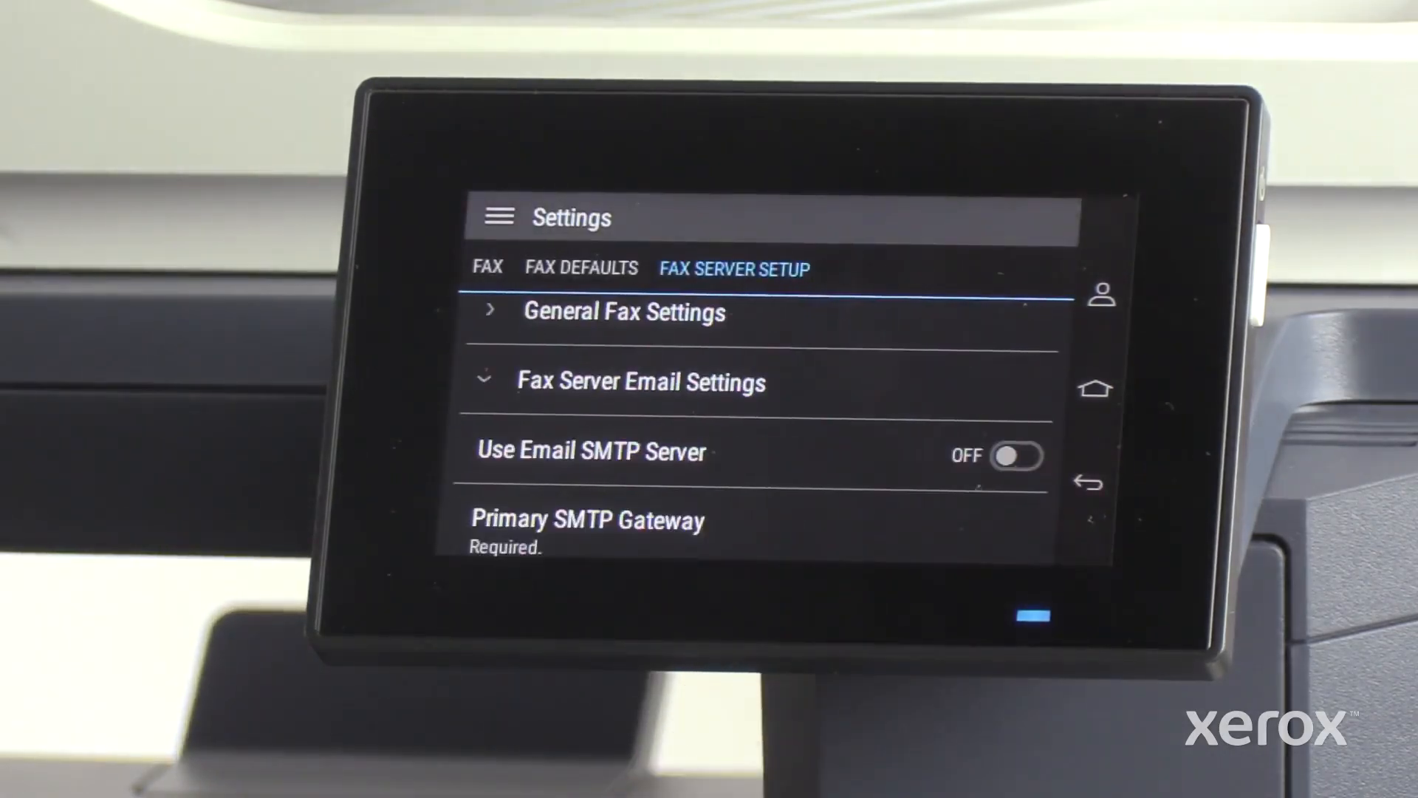
{"action": "left_click", "coordinate": [1016, 454]}
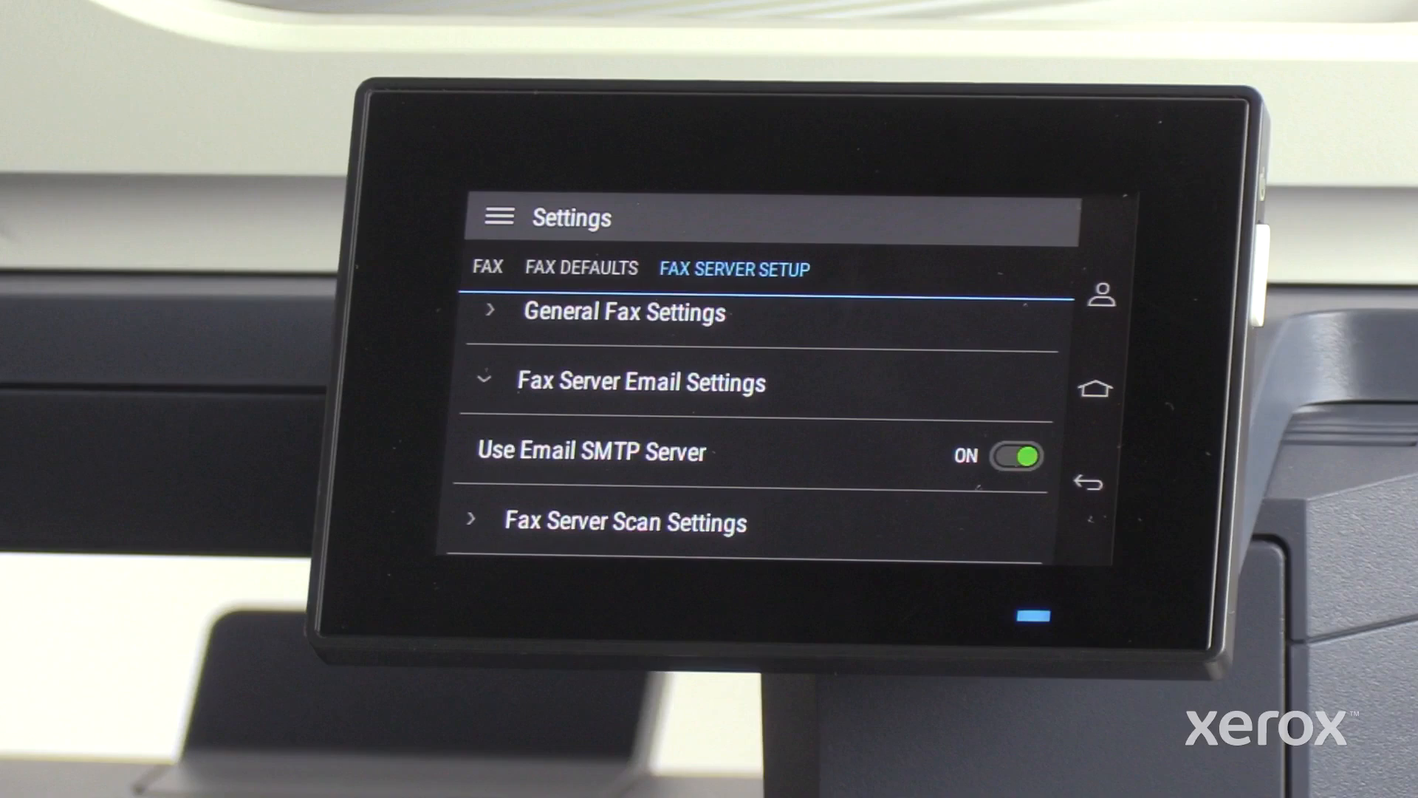
{"action": "left_click", "coordinate": [1015, 455]}
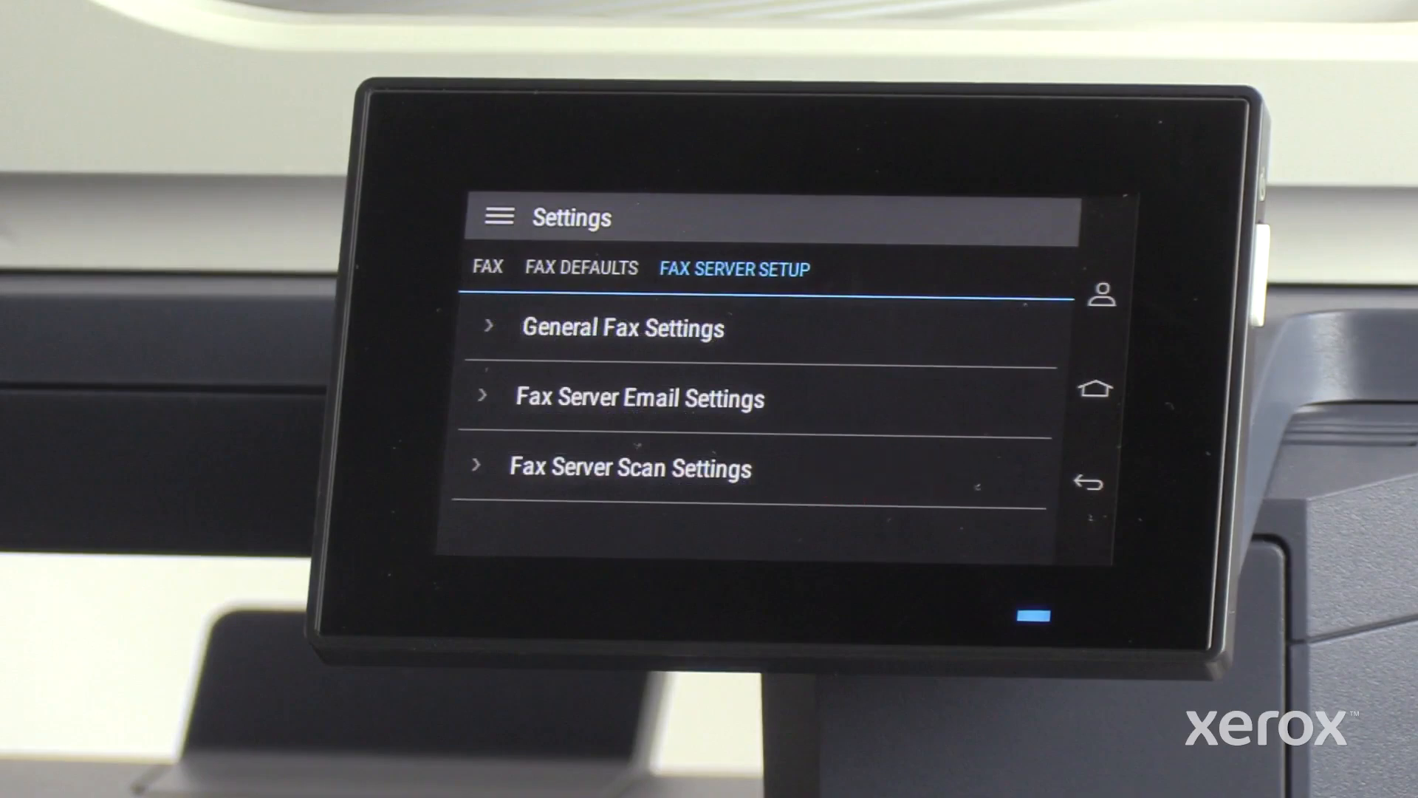
{"action": "left_click", "coordinate": [629, 467]}
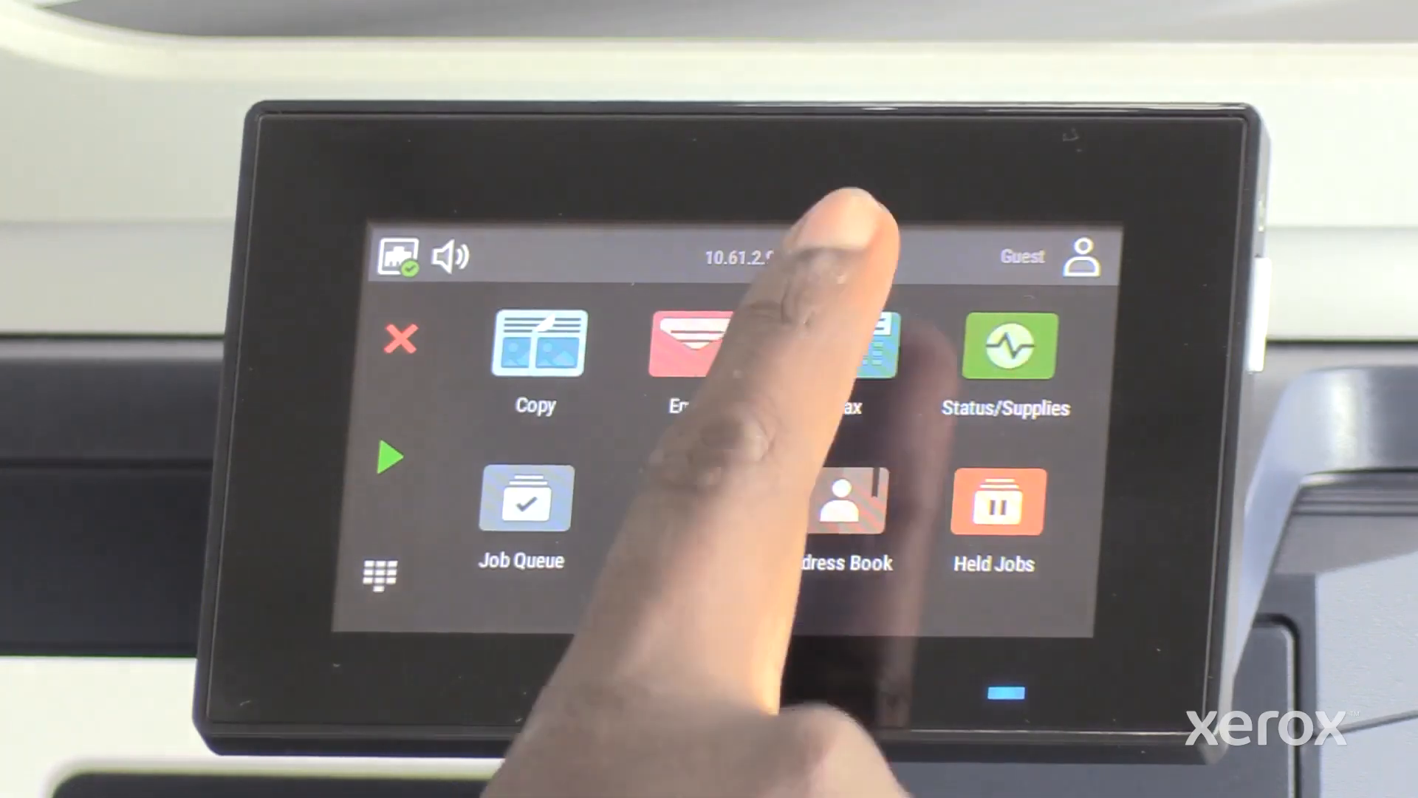
{"action": "left_click", "coordinate": [836, 353]}
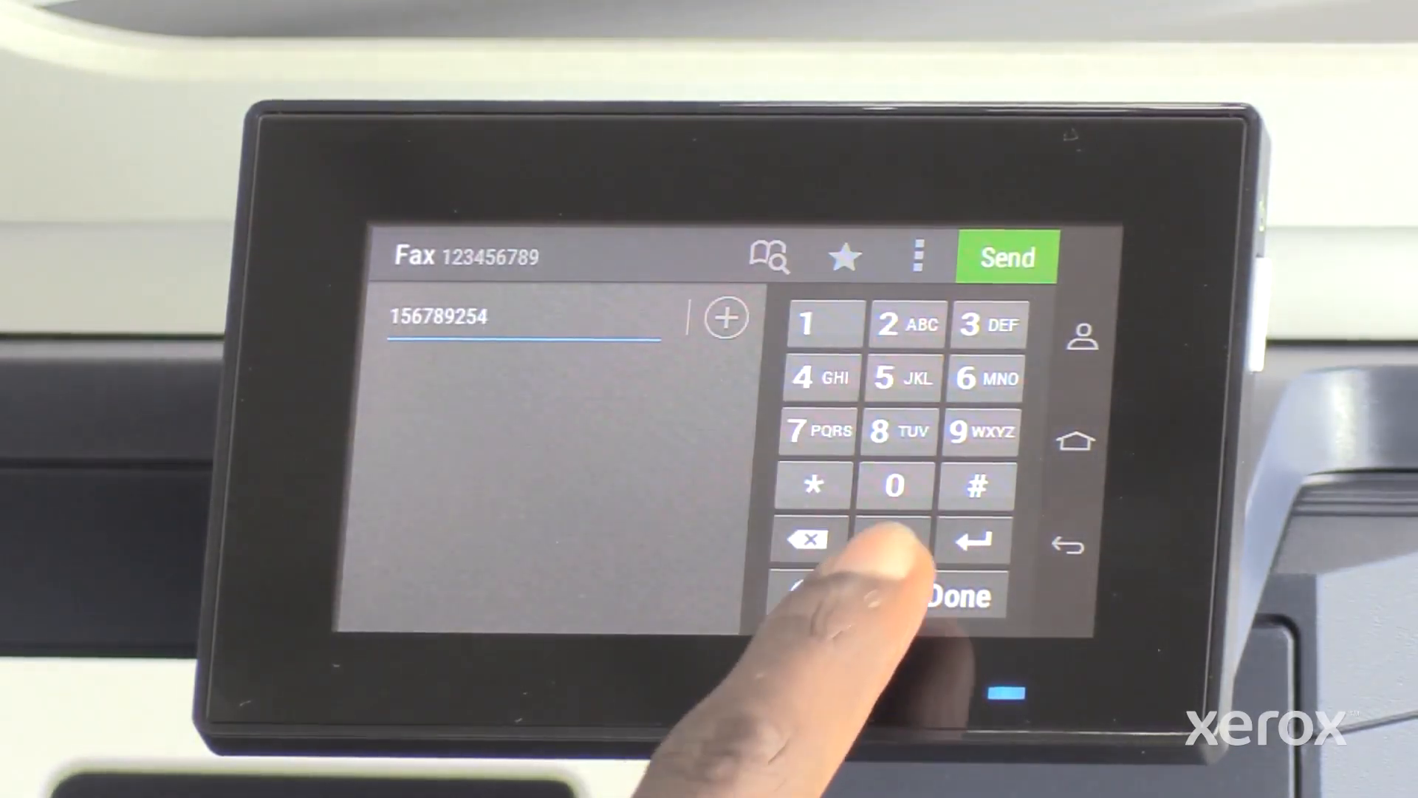
{"action": "left_click", "coordinate": [954, 596]}
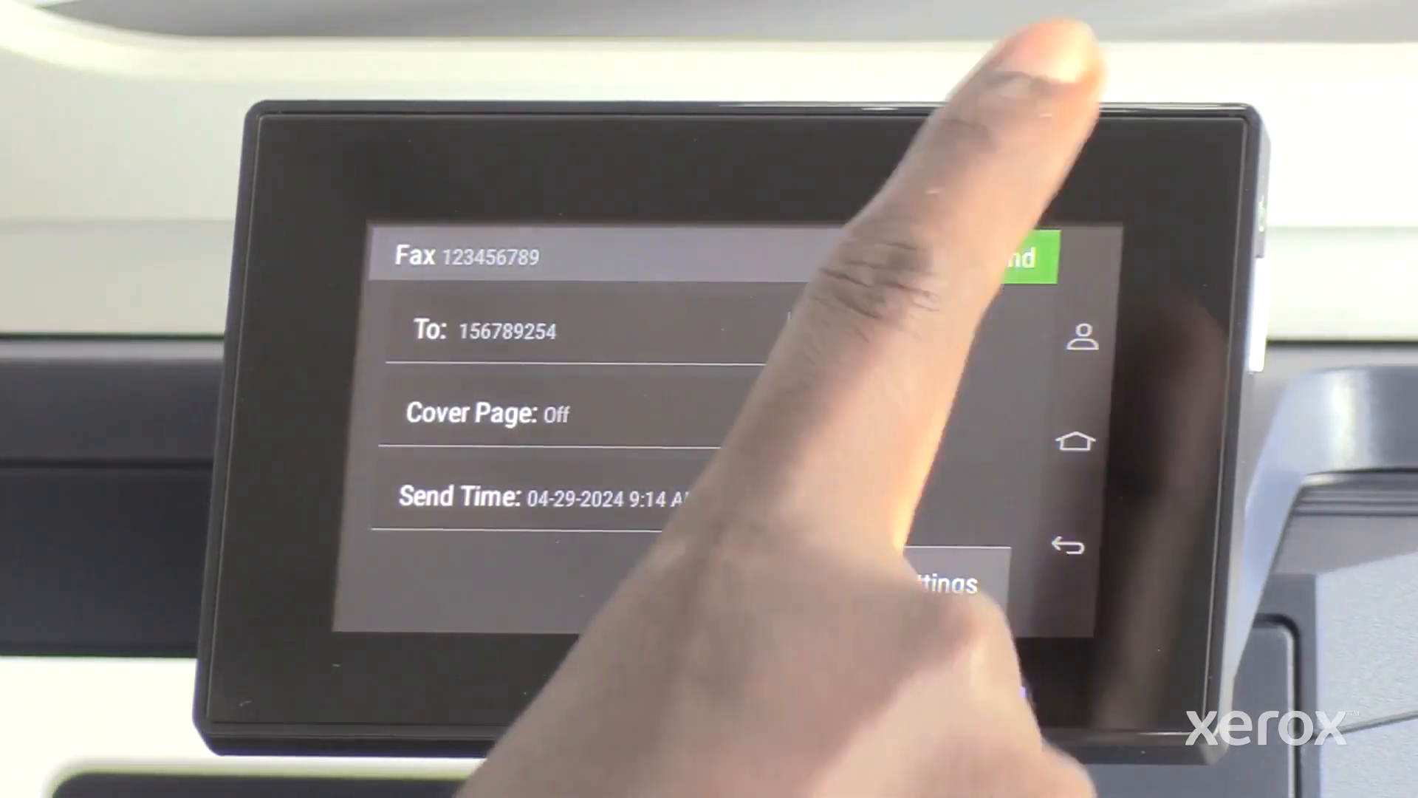
{"action": "left_click", "coordinate": [1007, 259]}
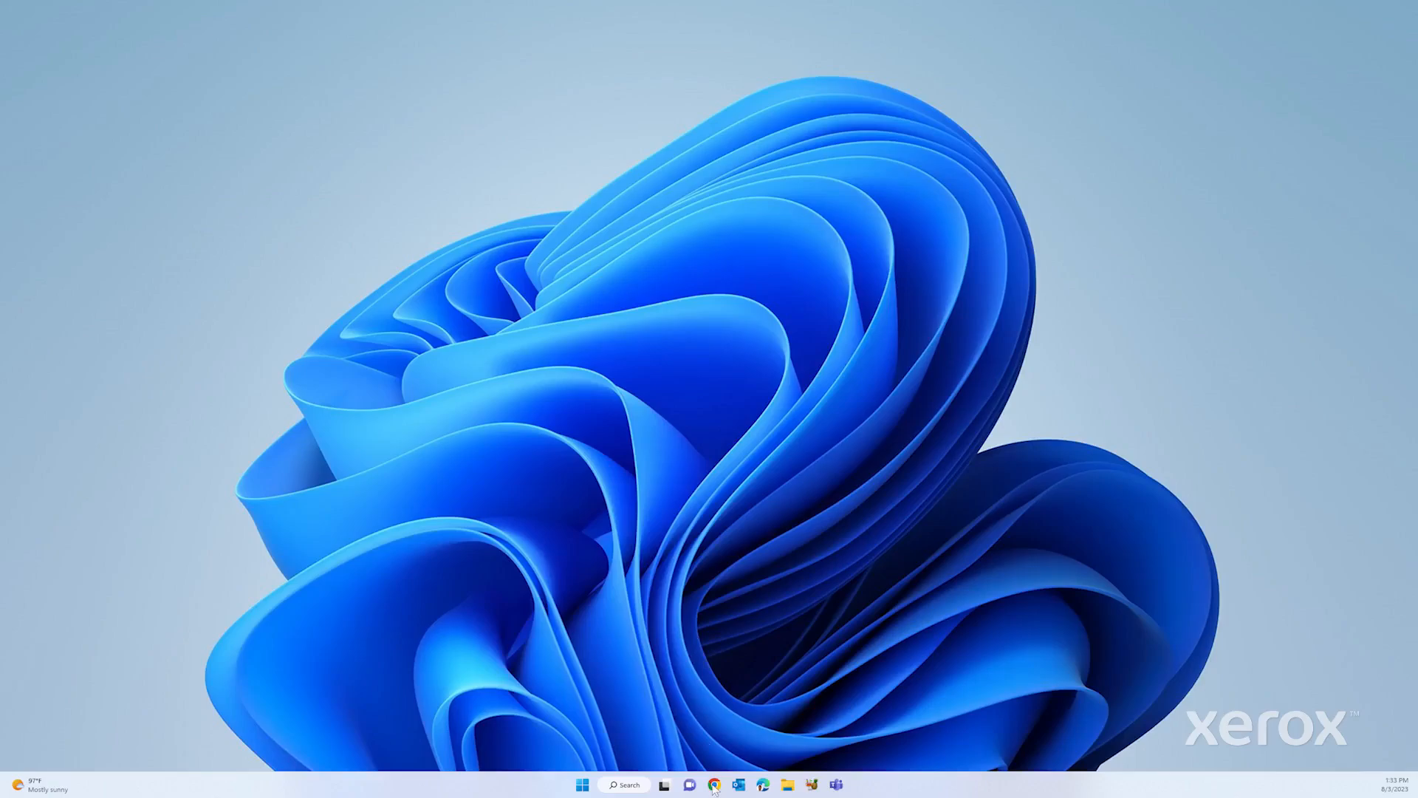
- Load the printer's web page by entering 10.61.2.69 in Chrome's address bar
{"action": "type", "text": "10.61.2.69"}
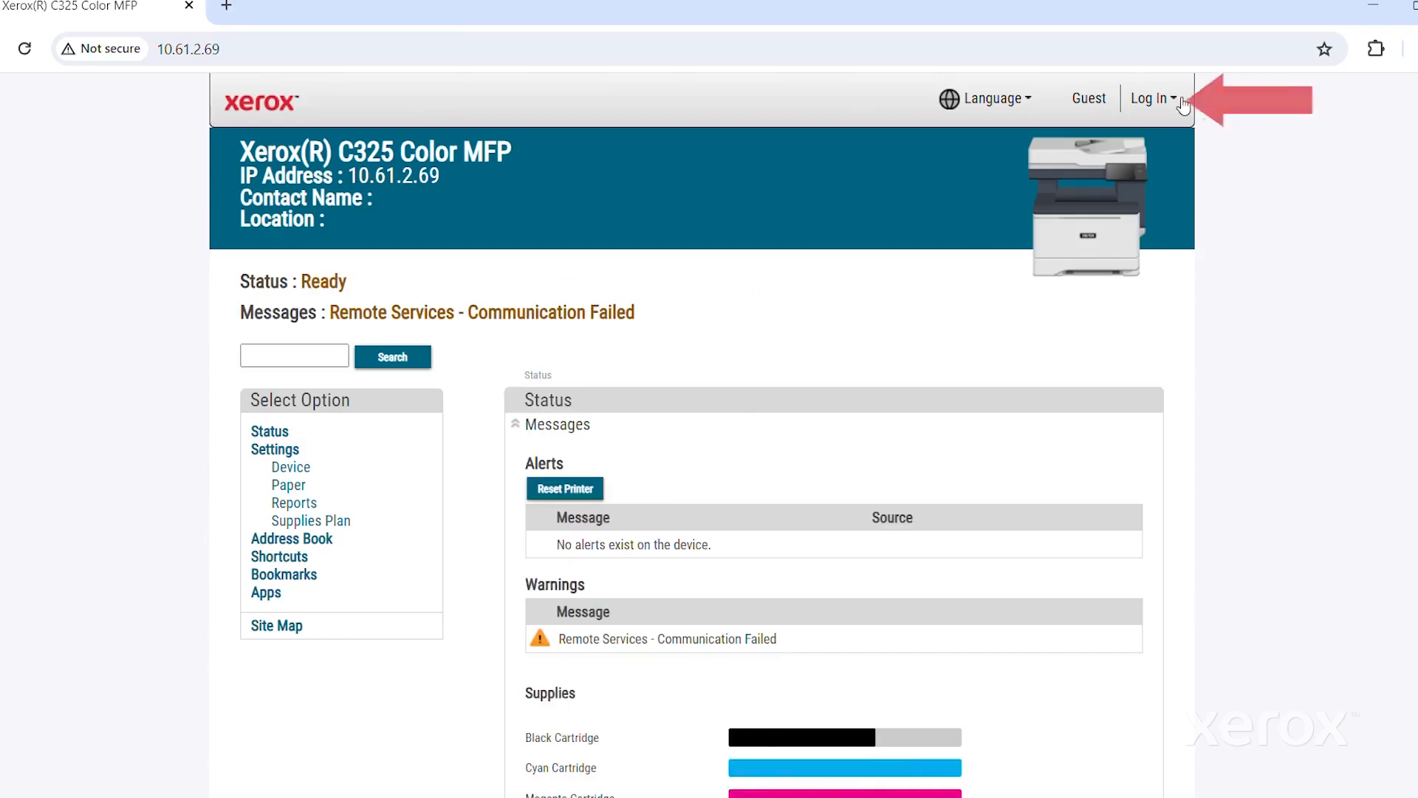
- Log in with username admin and its password, then show the Settings category overview
{"action": "left_click", "coordinate": [1149, 98]}
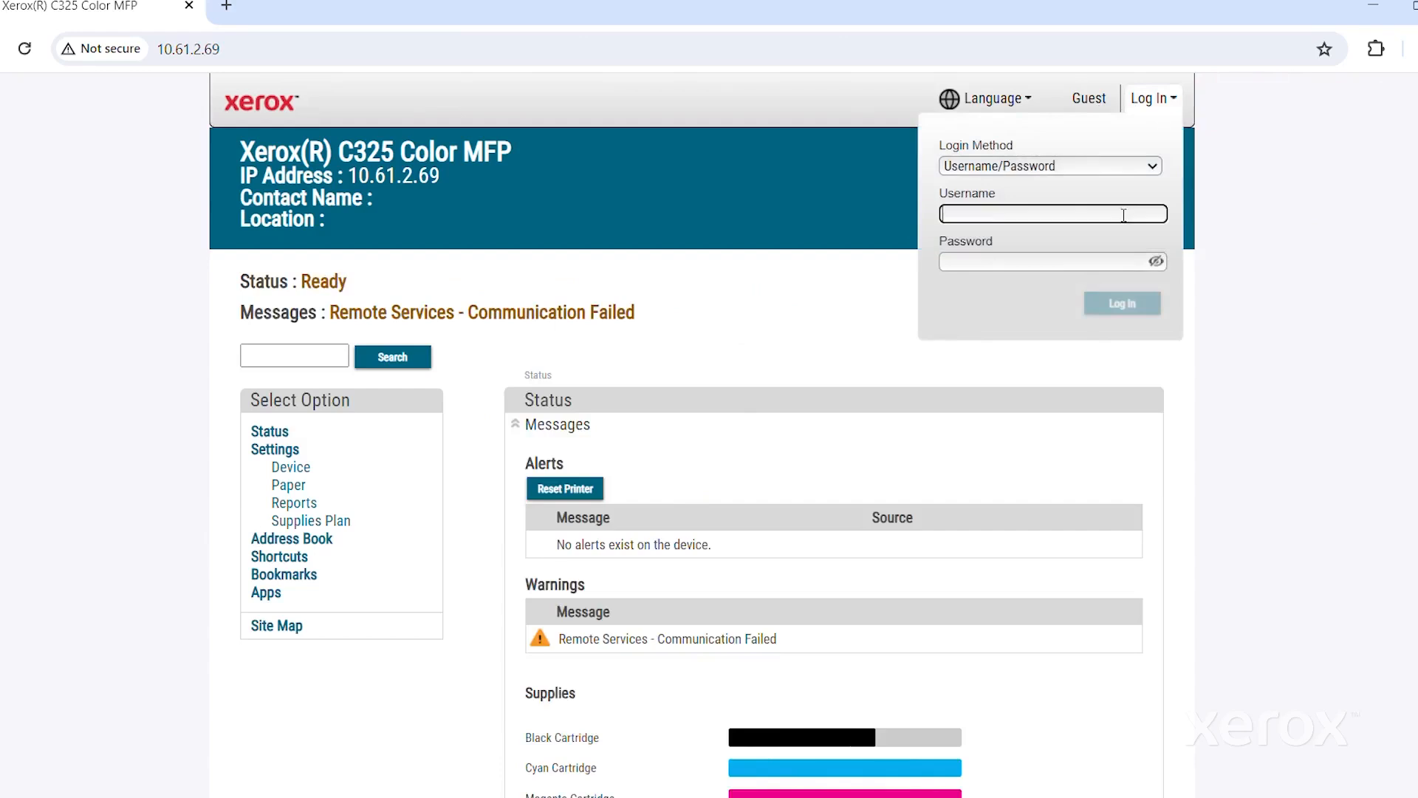
{"action": "type", "text": "admin"}
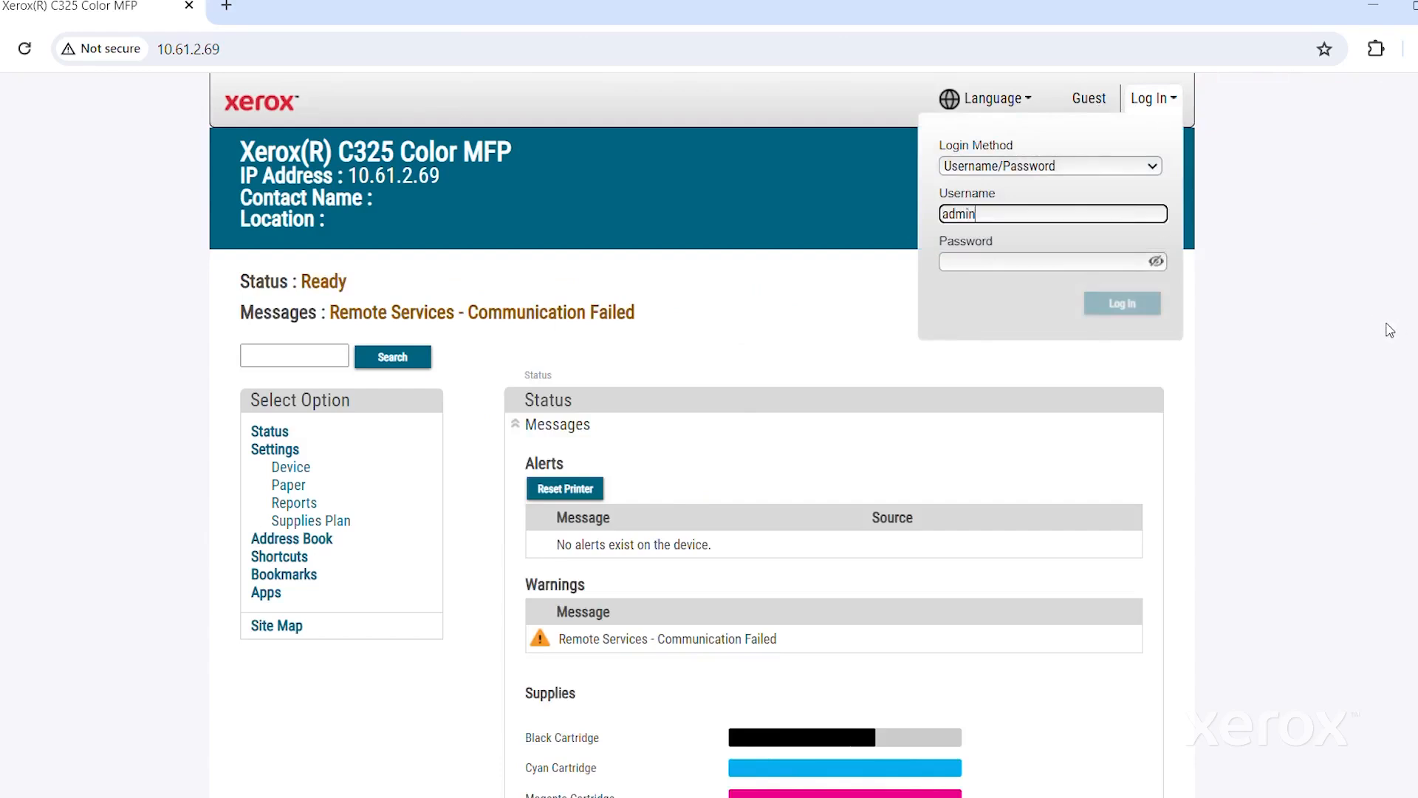
{"action": "left_click", "coordinate": [1049, 262]}
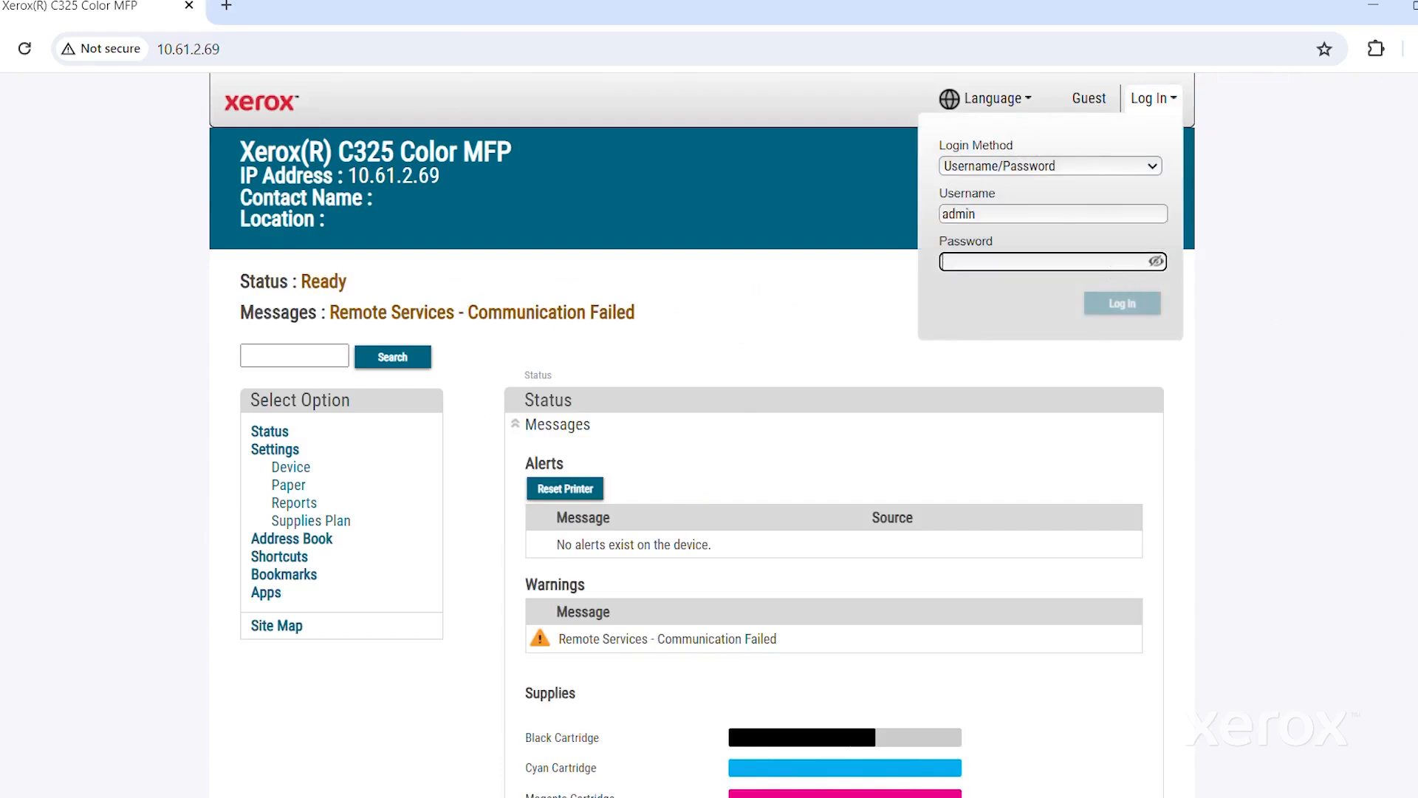
{"action": "type", "text": "••••"}
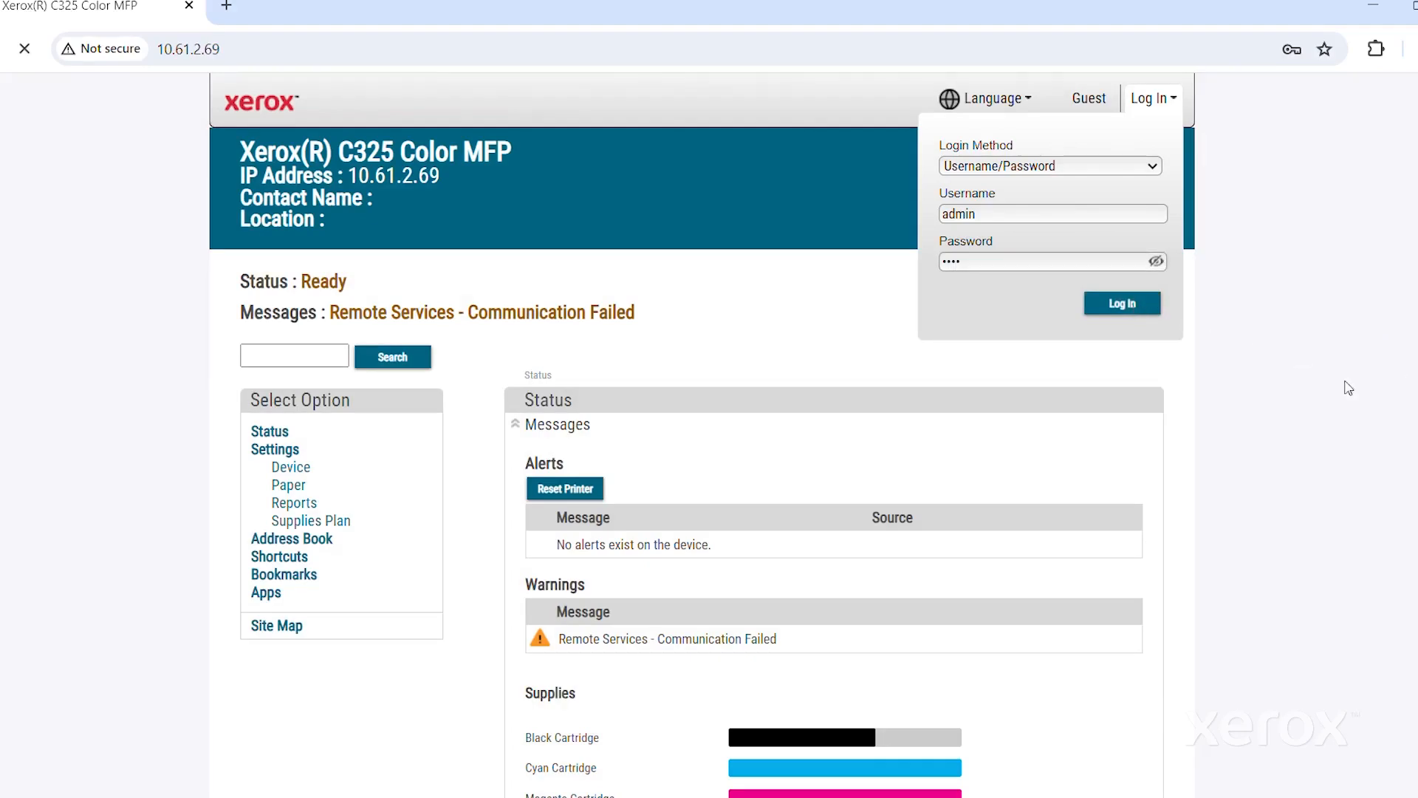
{"action": "left_click", "coordinate": [1122, 303]}
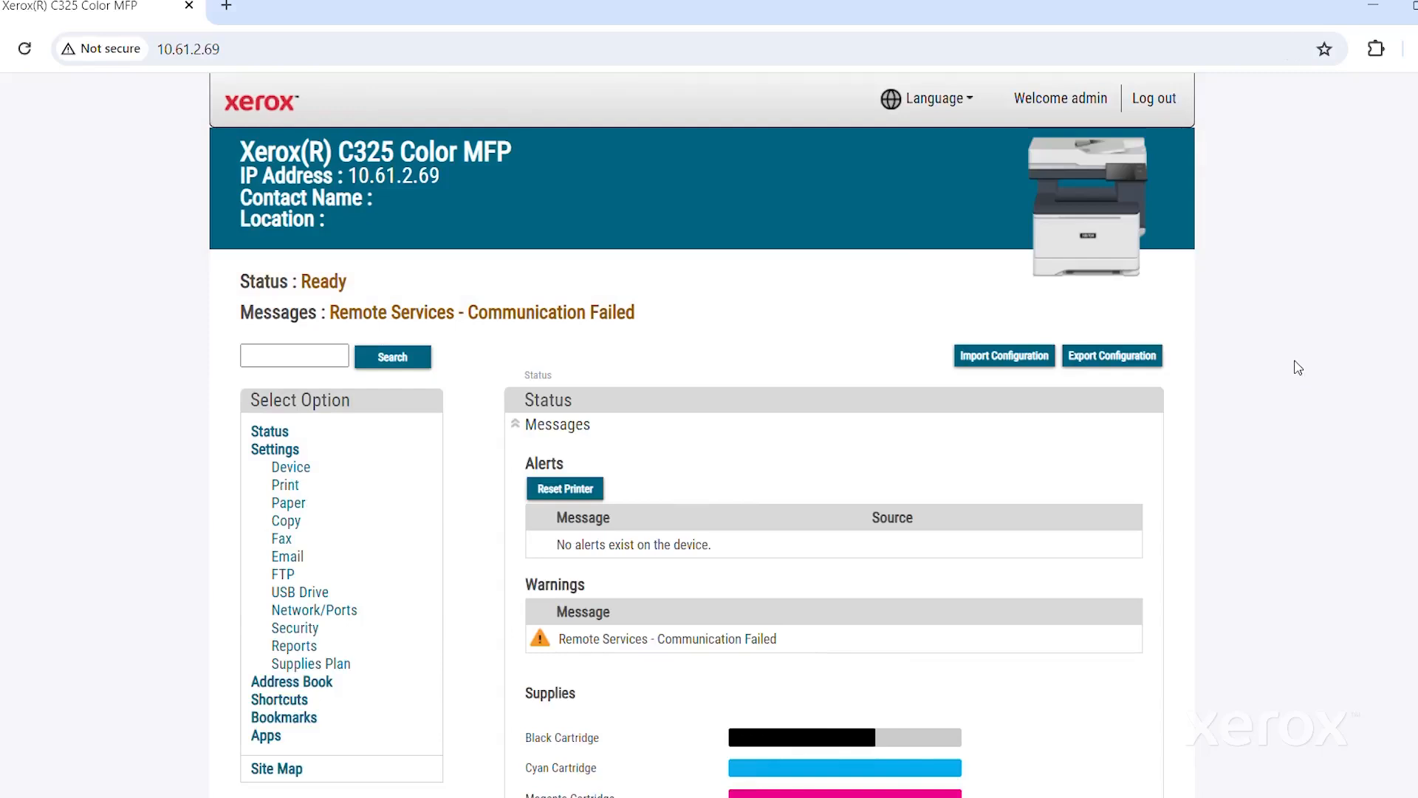
{"action": "mouse_move", "coordinate": [1369, 431]}
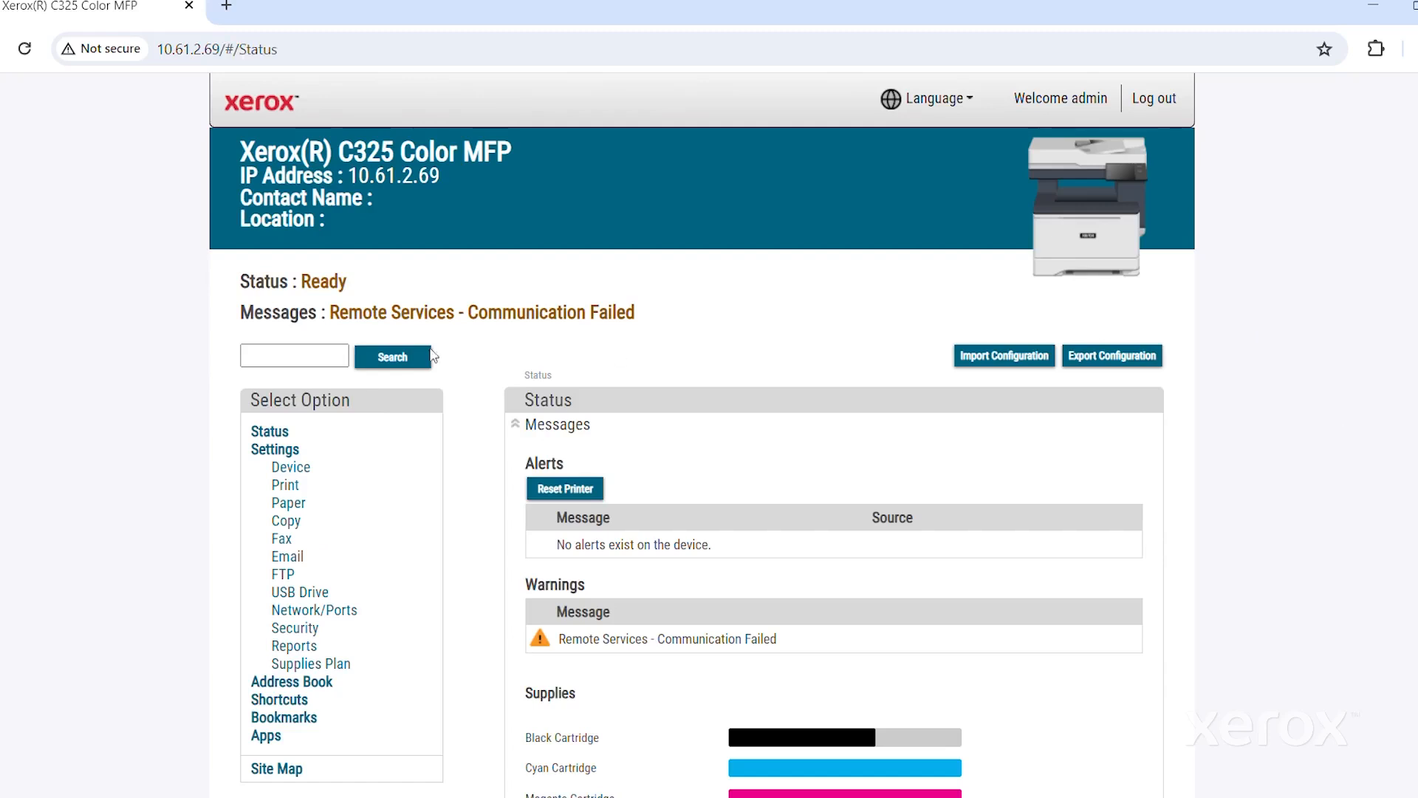
{"action": "left_click", "coordinate": [275, 450]}
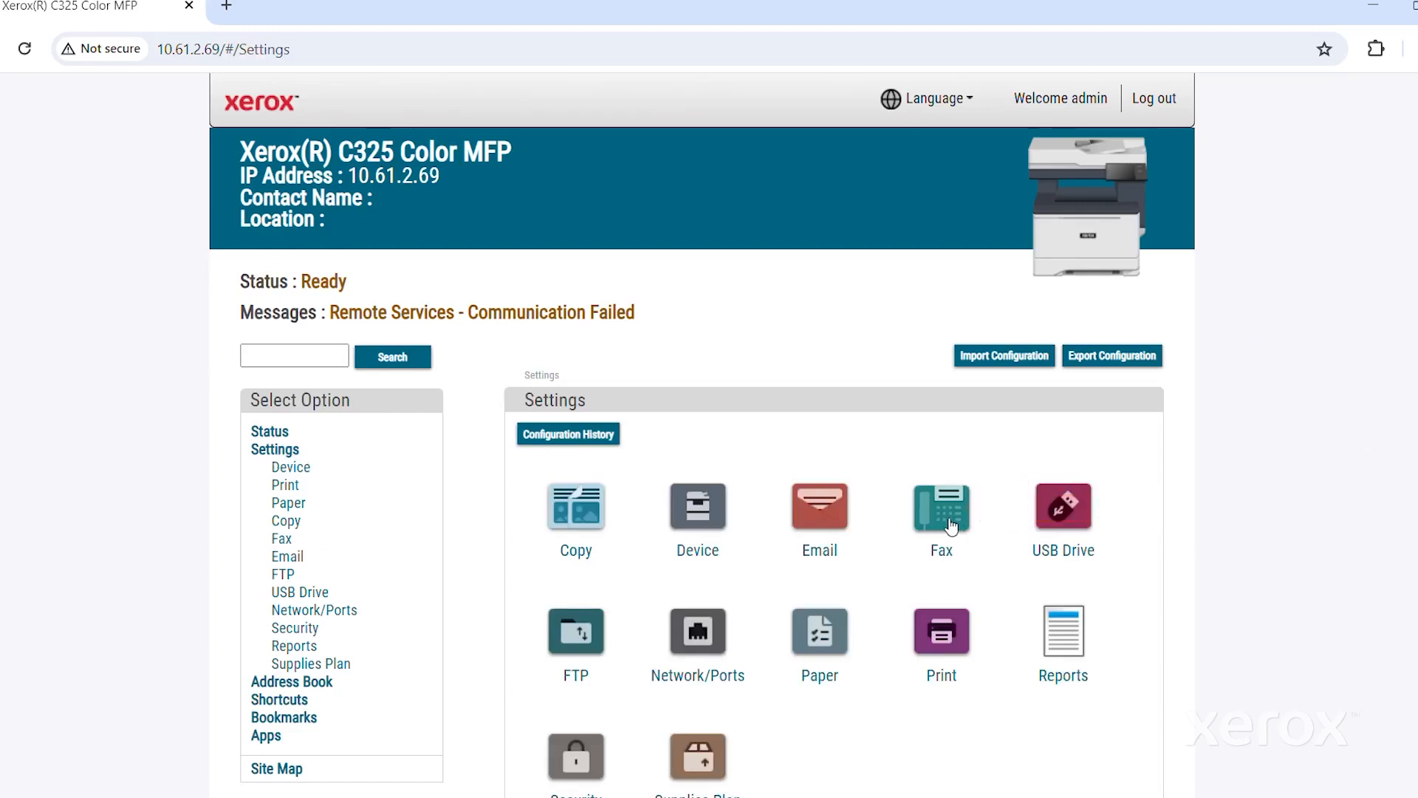
- Review the Fax Mode choices and expand Fax Setup's General Fax Settings
{"action": "left_click", "coordinate": [939, 507]}
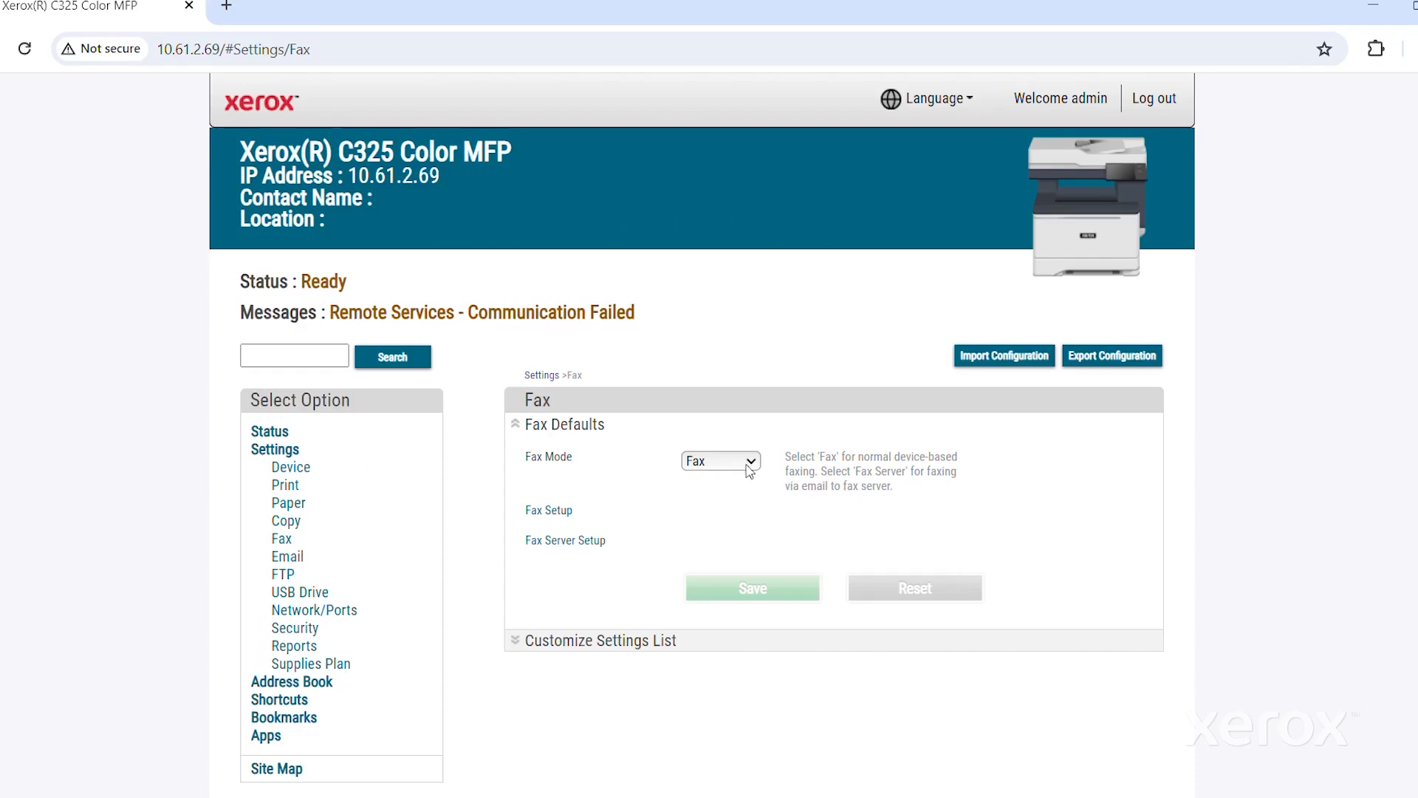
{"action": "left_click", "coordinate": [718, 461]}
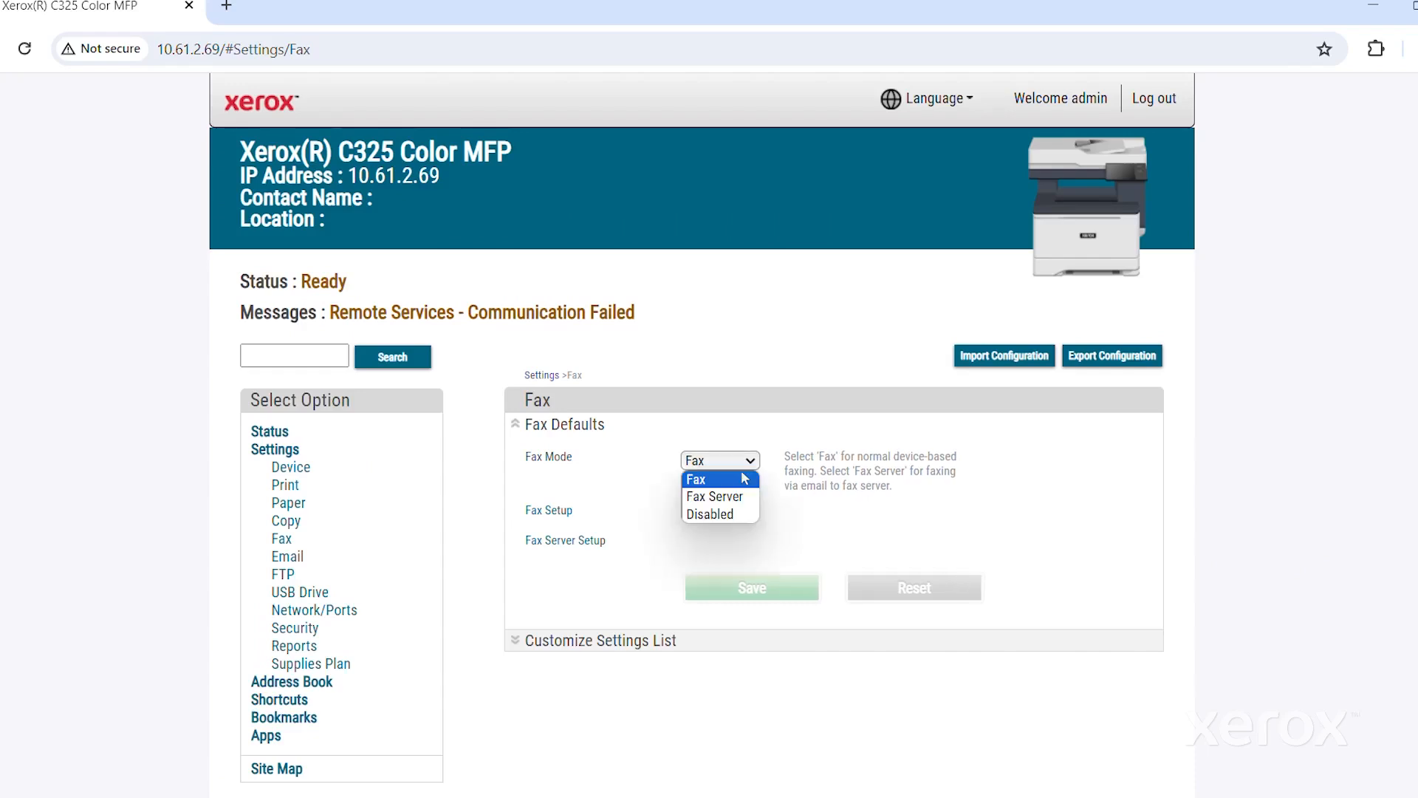
{"action": "mouse_move", "coordinate": [720, 495]}
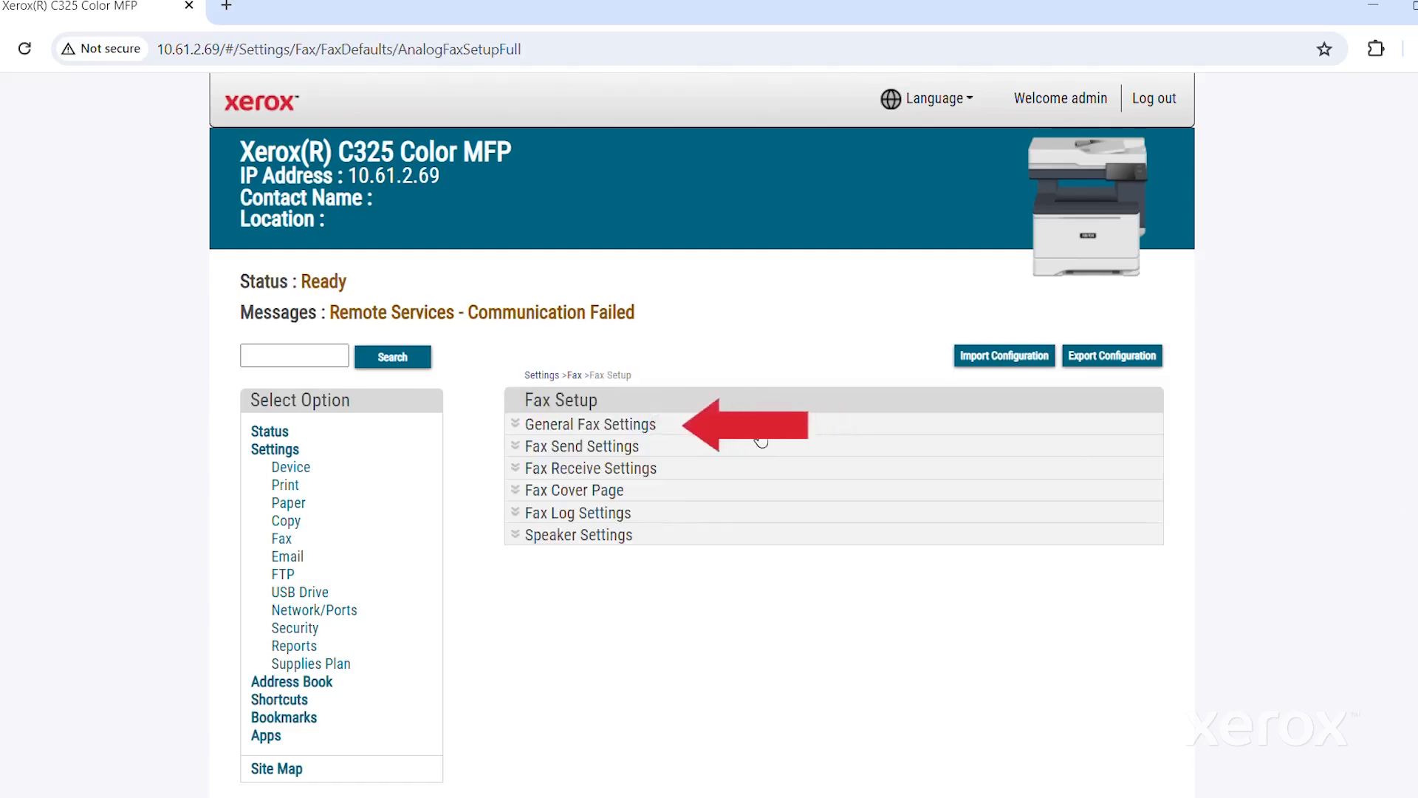
{"action": "left_click", "coordinate": [589, 424]}
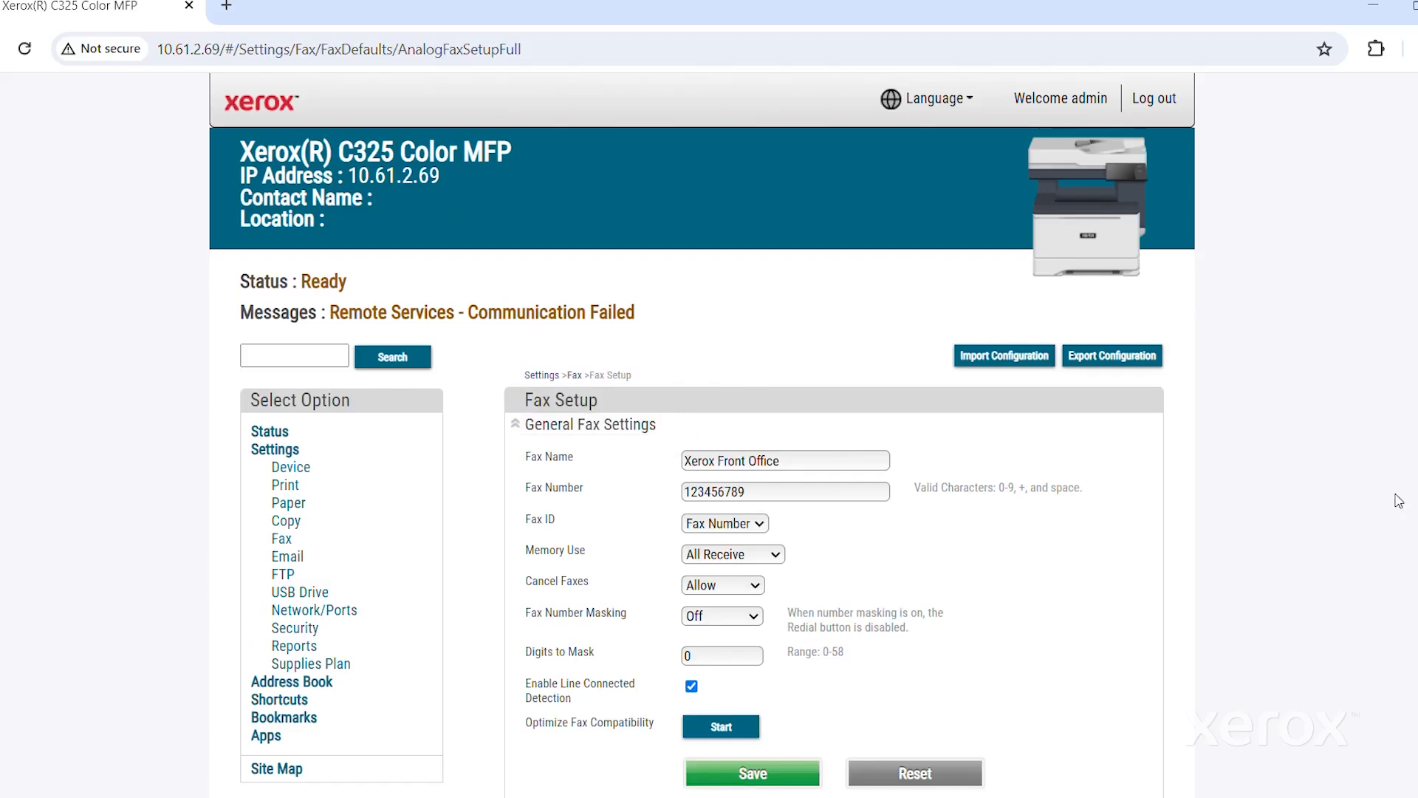
- Expand General Fax Settings under Fax Server Setup to view To Format and Reply Address
{"action": "left_click", "coordinate": [752, 772]}
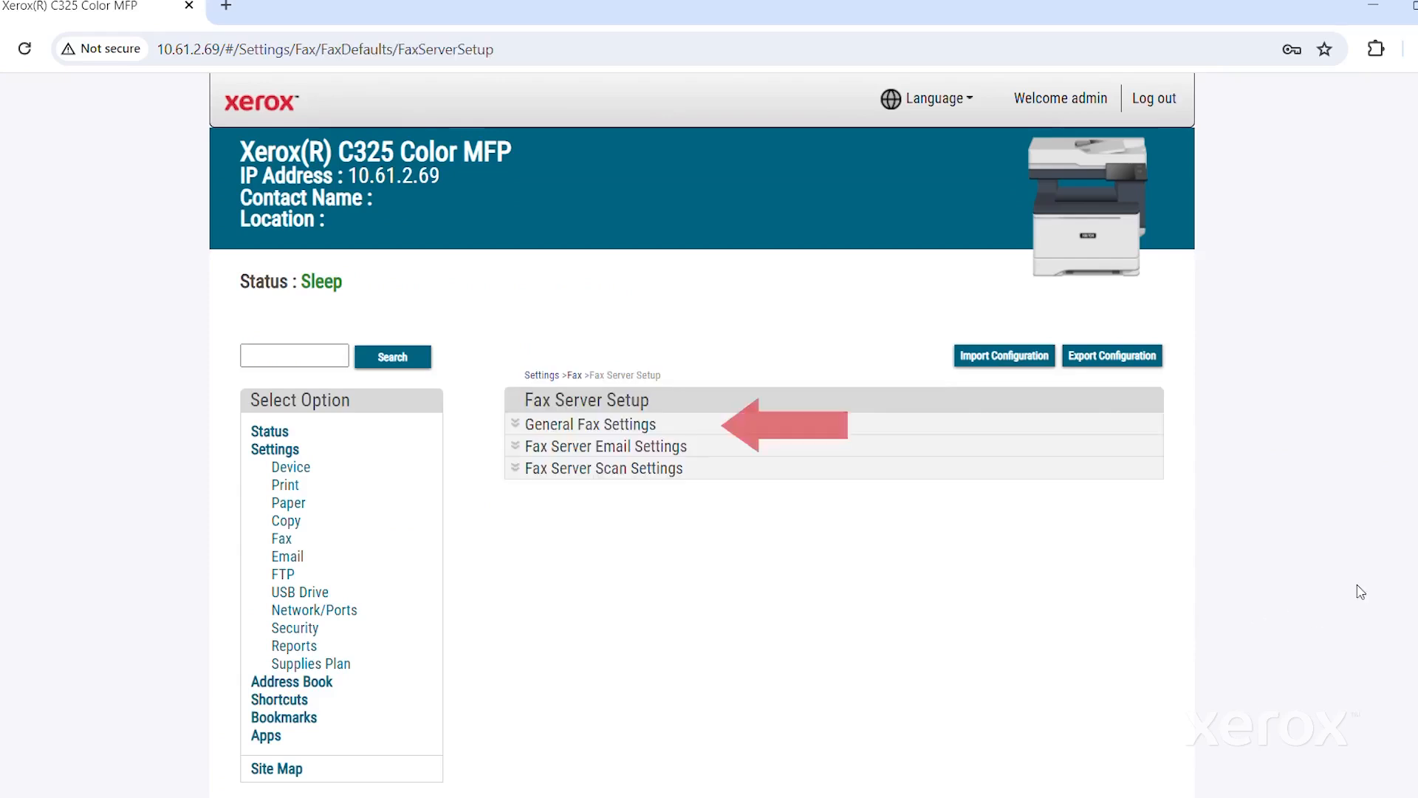
{"action": "left_click", "coordinate": [590, 424]}
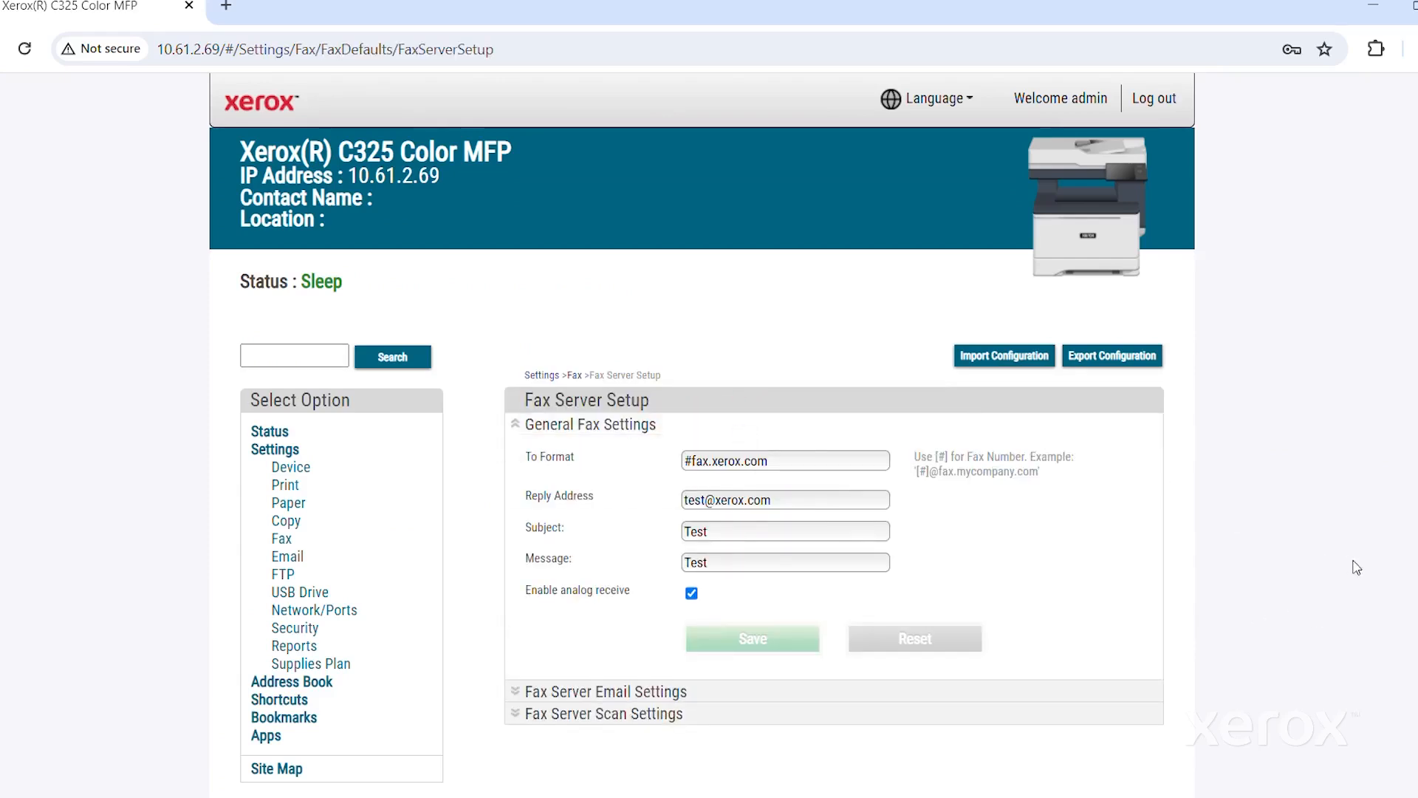